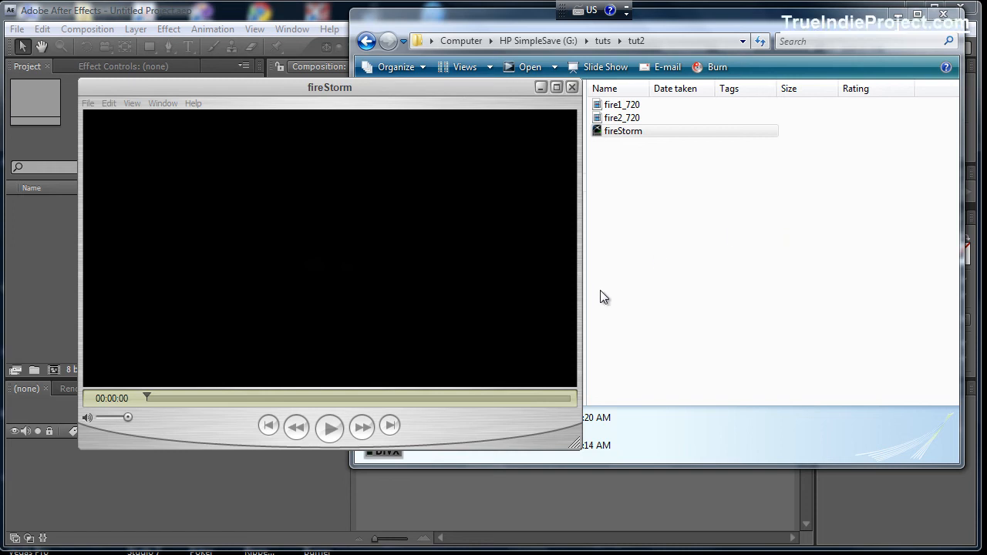
{"action": "mouse_move", "coordinate": [444, 441]}
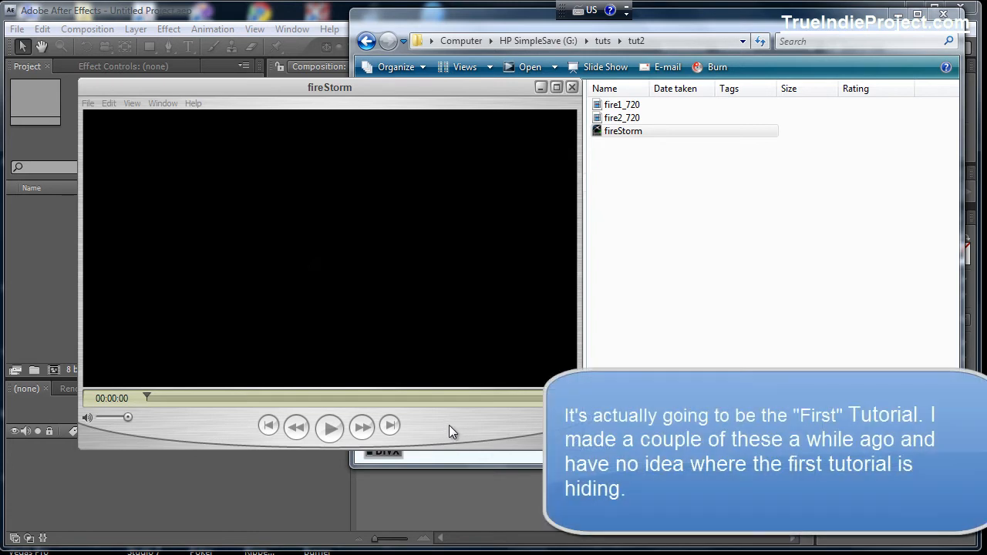
{"action": "mouse_move", "coordinate": [460, 432]}
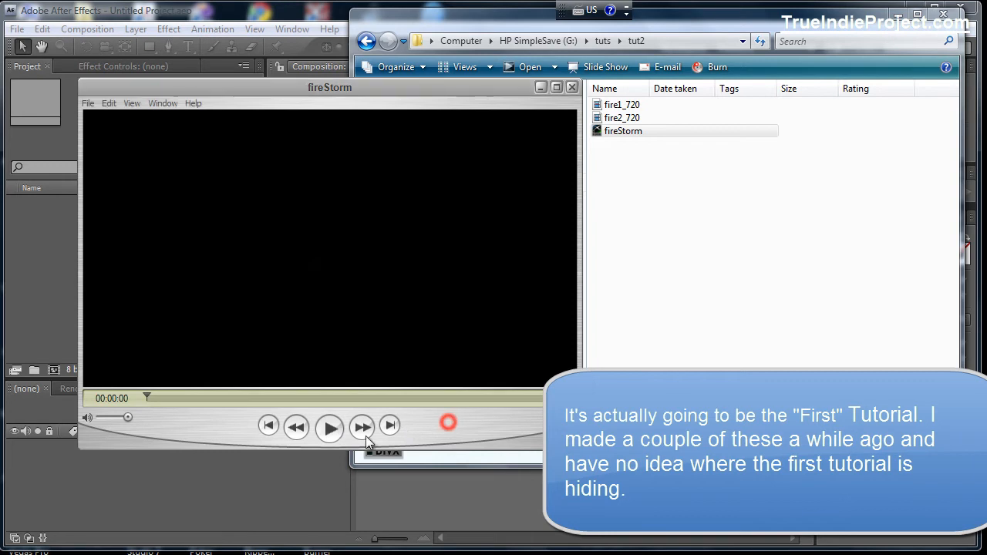
Step: Play the fireStorm movie through twice in QuickTime, then close the player window
{"action": "left_click", "coordinate": [331, 426]}
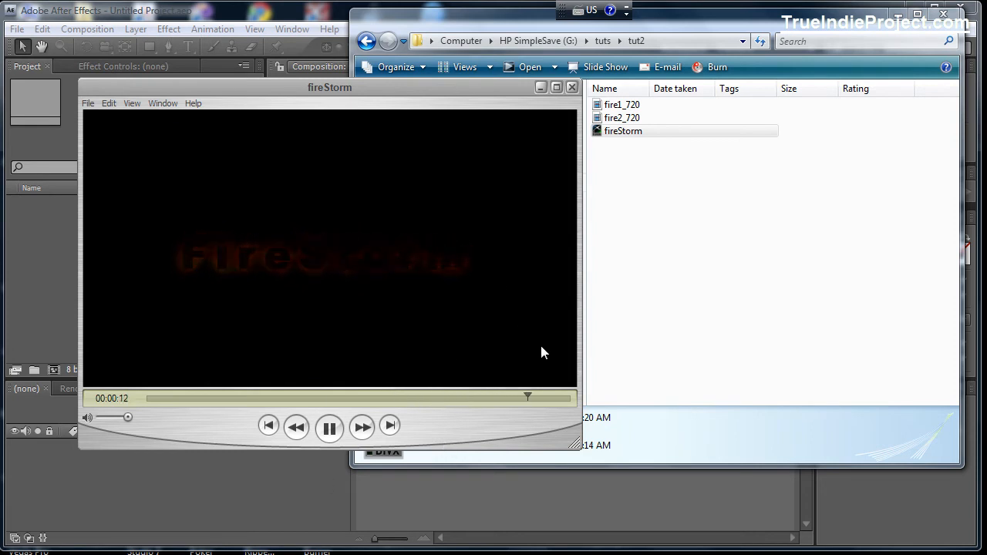
{"action": "left_click", "coordinate": [329, 429]}
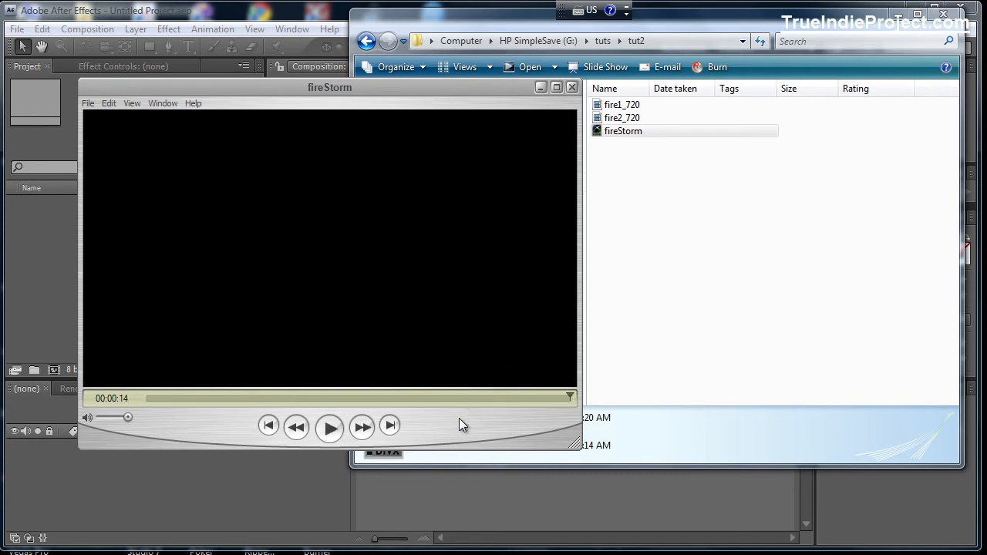
{"action": "left_click", "coordinate": [330, 426]}
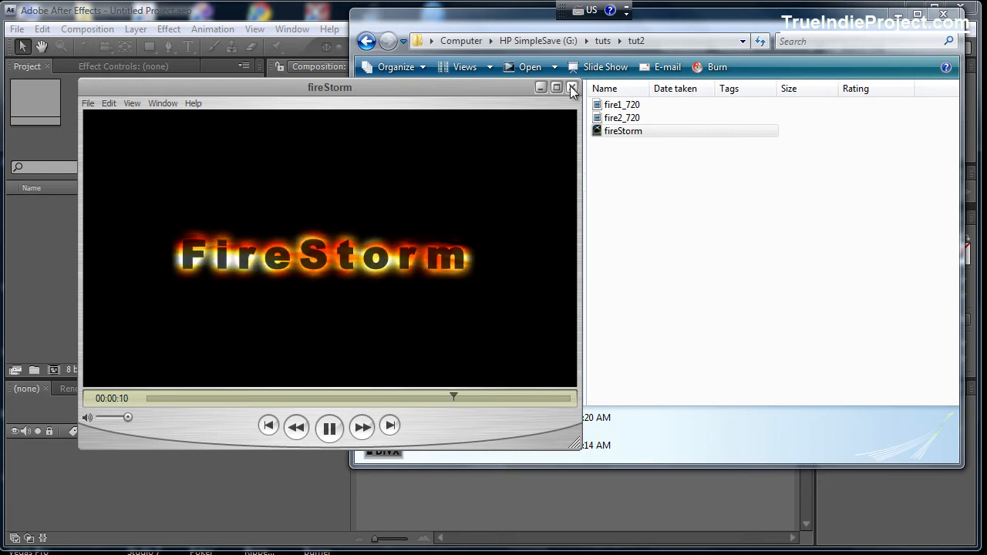
{"action": "left_click", "coordinate": [573, 87]}
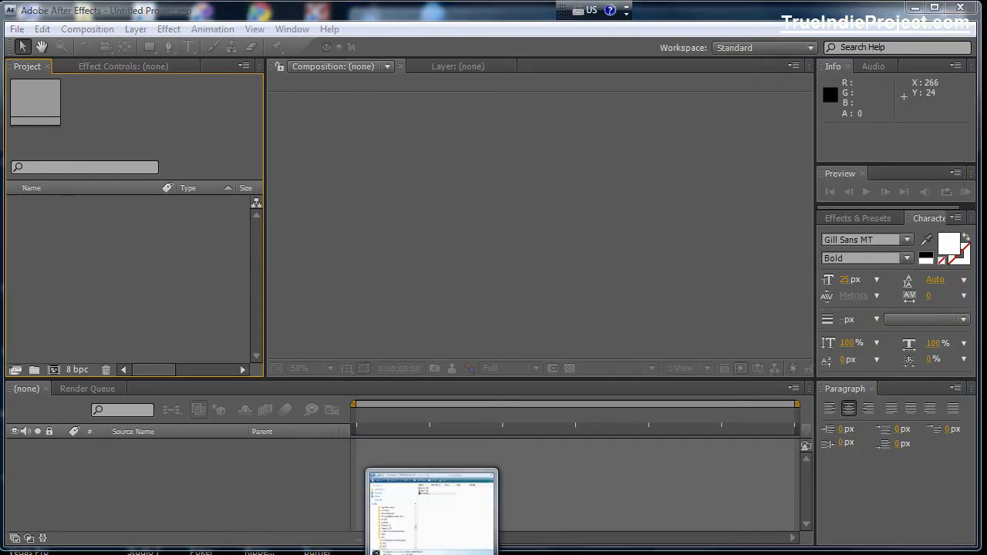
Step: Bring up the tut2 folder and drop the fire2_720 AVI clip into the After Effects project
{"action": "left_click", "coordinate": [432, 509]}
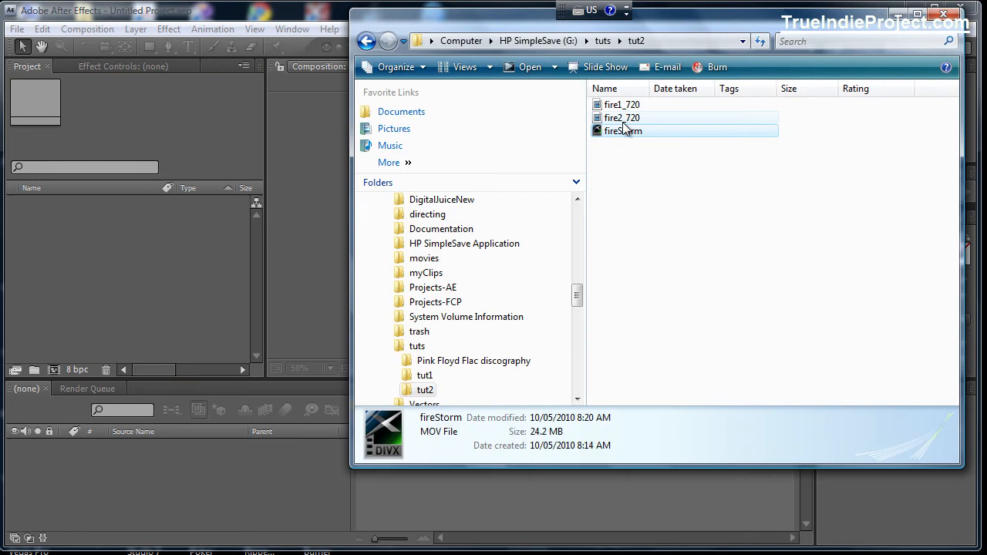
{"action": "left_click", "coordinate": [623, 118]}
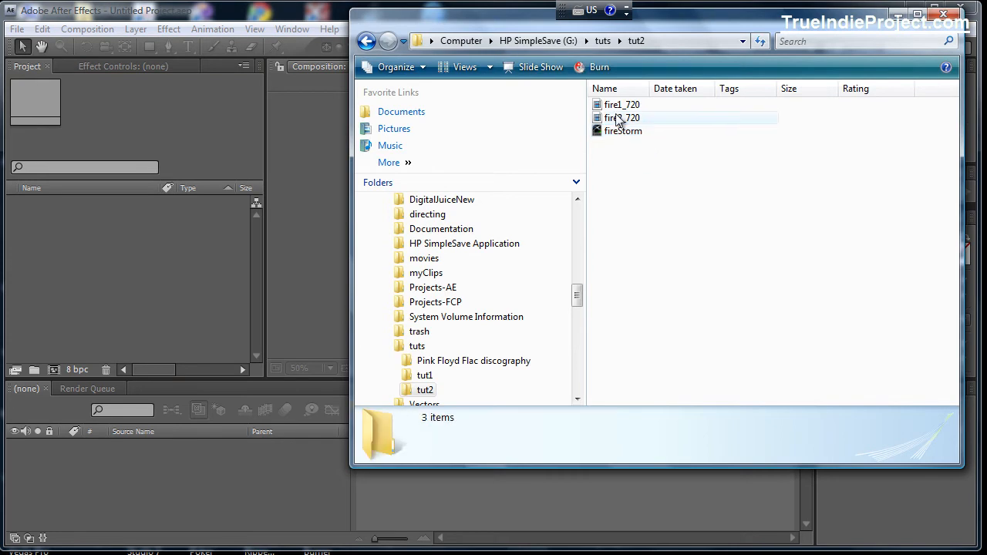
{"action": "left_click", "coordinate": [623, 118]}
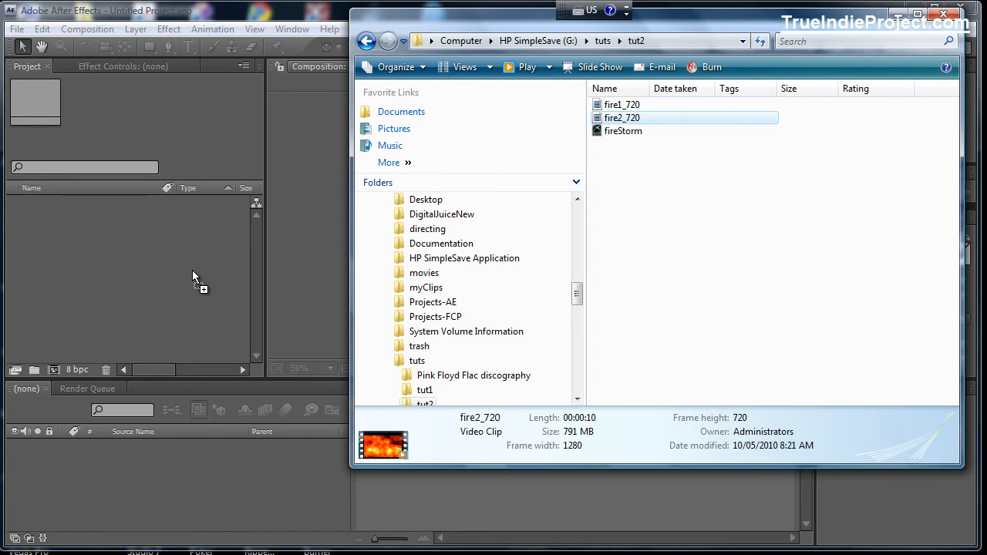
{"action": "double_click", "coordinate": [623, 118]}
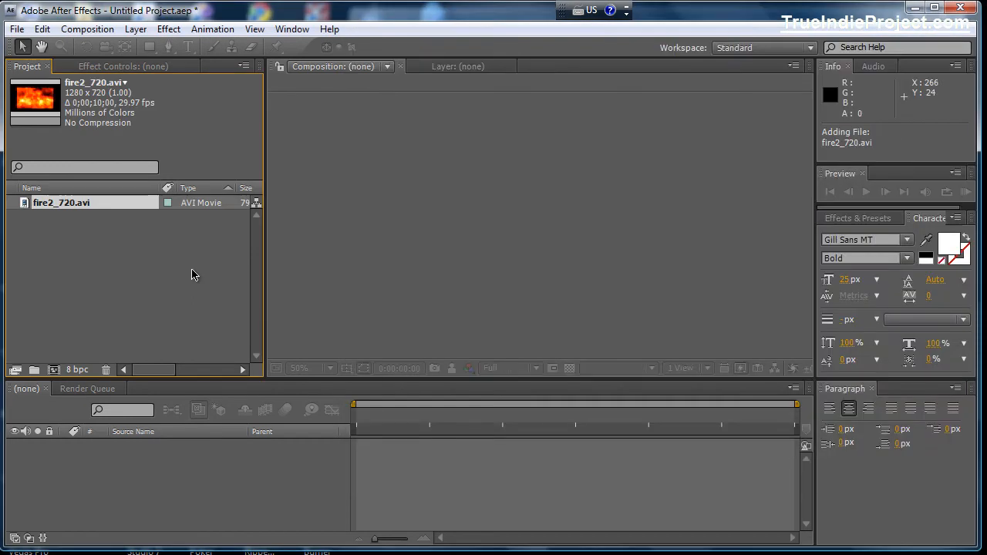
{"action": "mouse_move", "coordinate": [92, 242]}
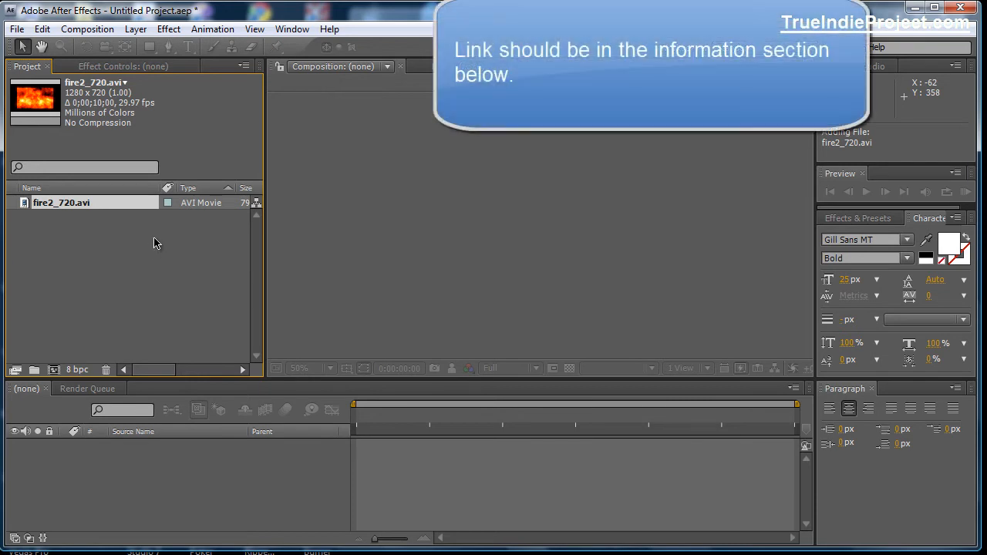
{"action": "mouse_move", "coordinate": [60, 239]}
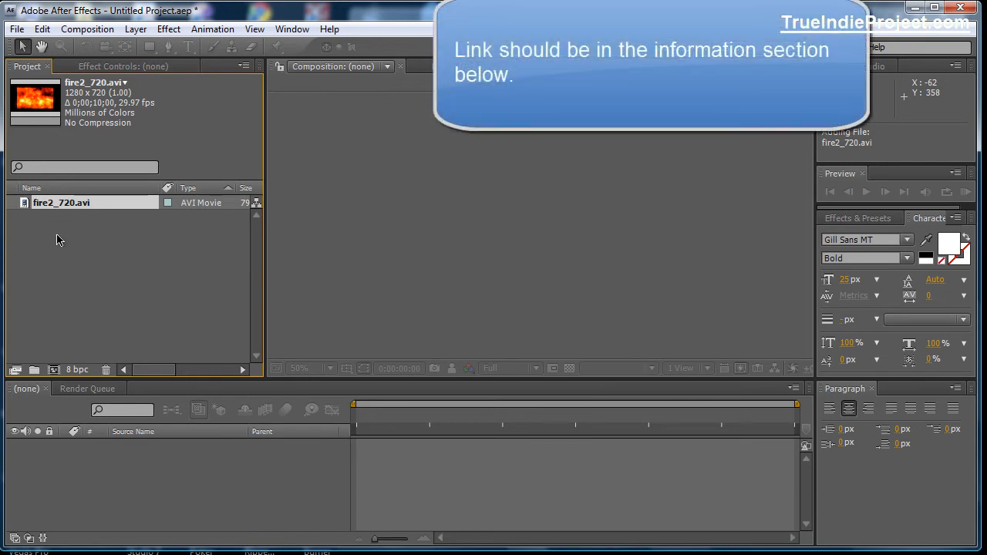
{"action": "mouse_move", "coordinate": [108, 284]}
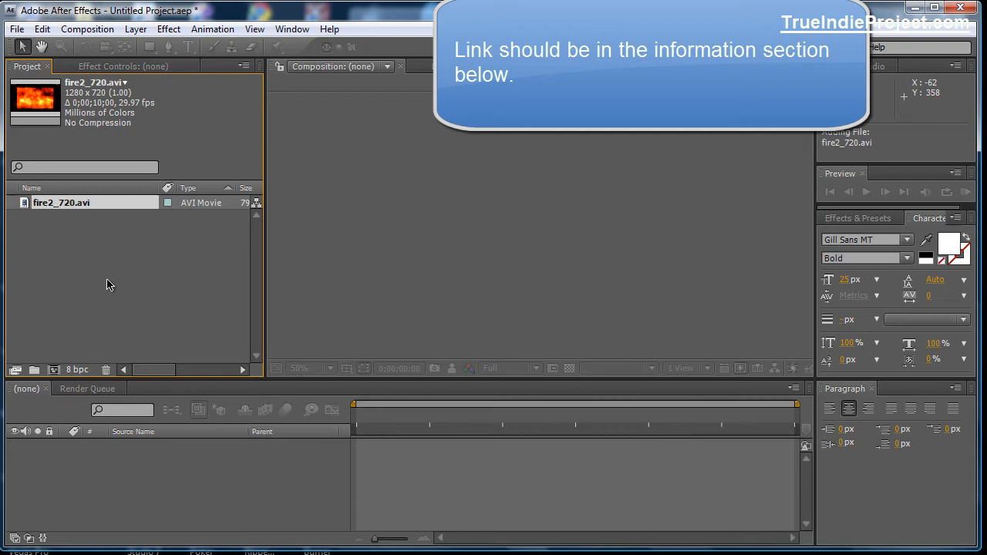
{"action": "mouse_move", "coordinate": [117, 272]}
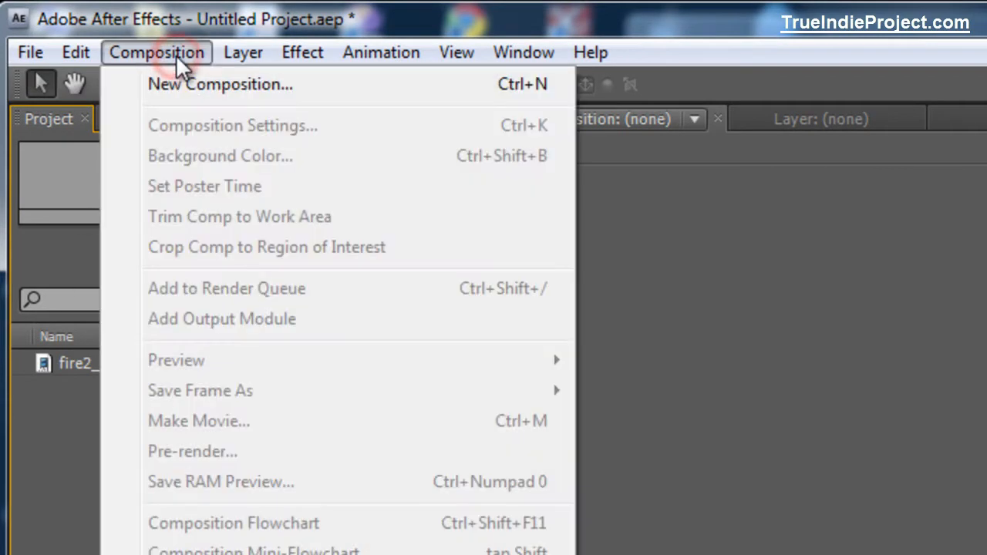
Step: Create a new composition named firestorm, 640×360 at 29.97 fps, 20 seconds long
{"action": "left_click", "coordinate": [232, 125]}
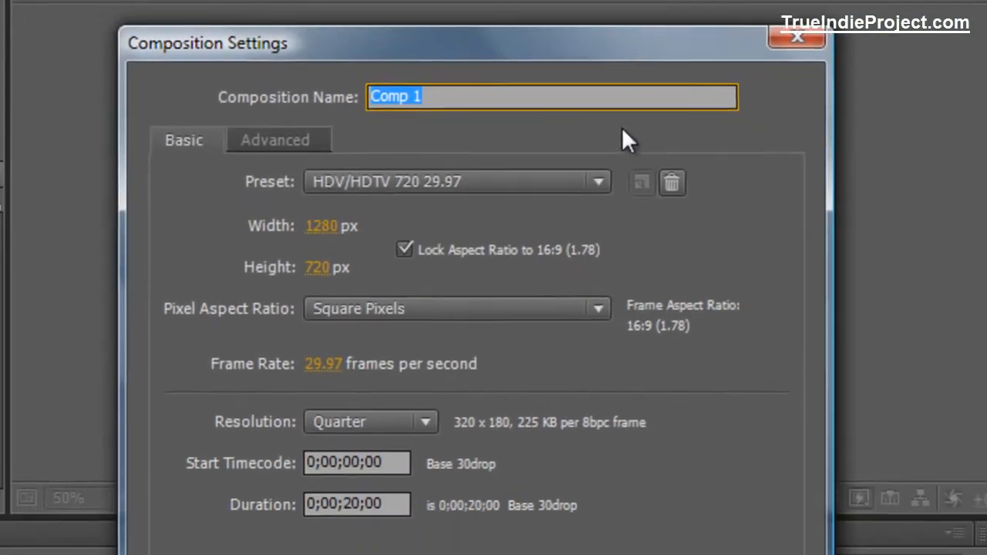
{"action": "type", "text": "f"}
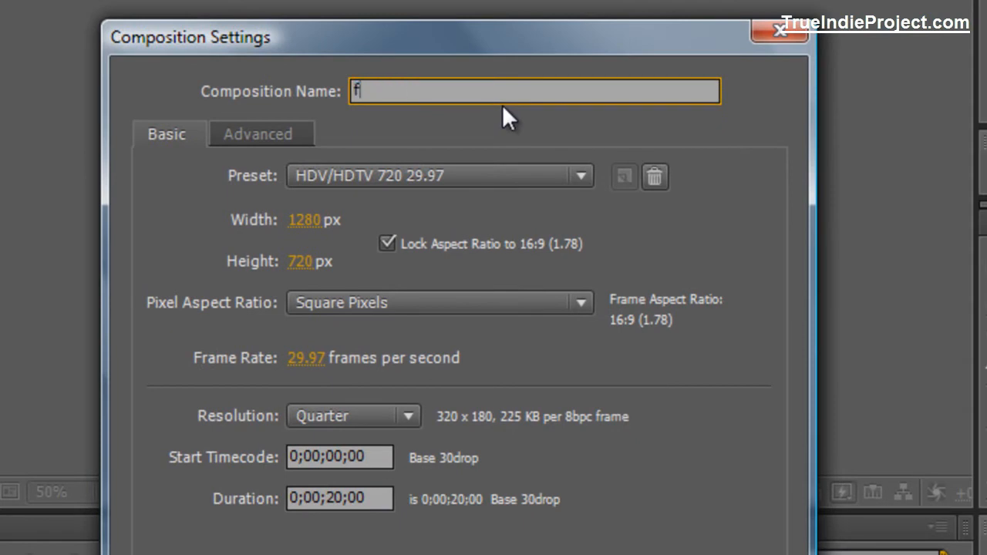
{"action": "type", "text": "irestorm"}
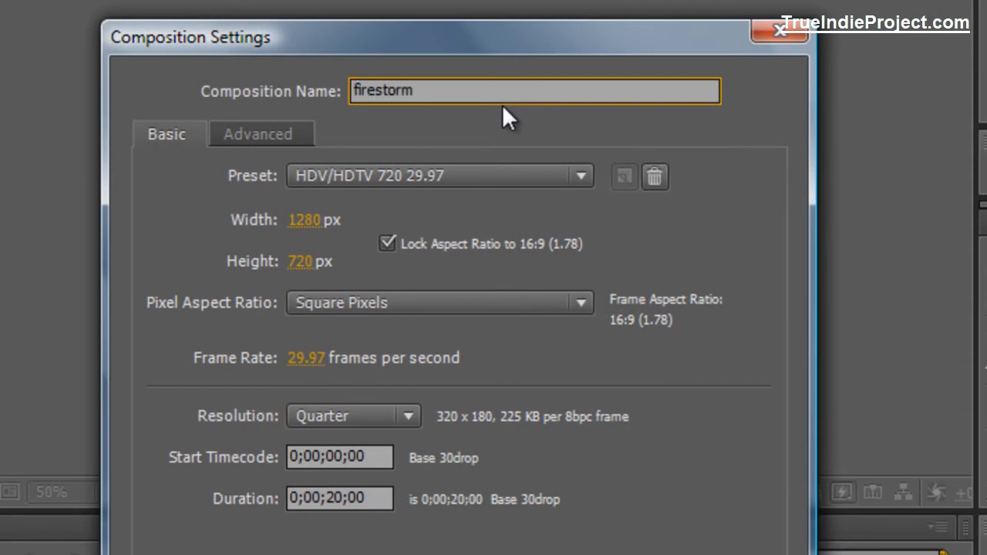
{"action": "mouse_move", "coordinate": [398, 204]}
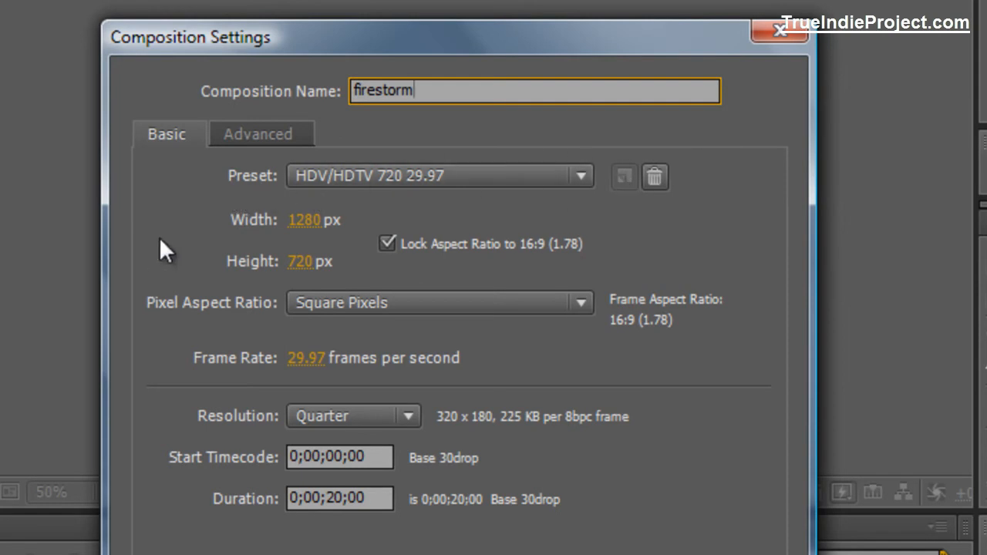
{"action": "left_click", "coordinate": [580, 176]}
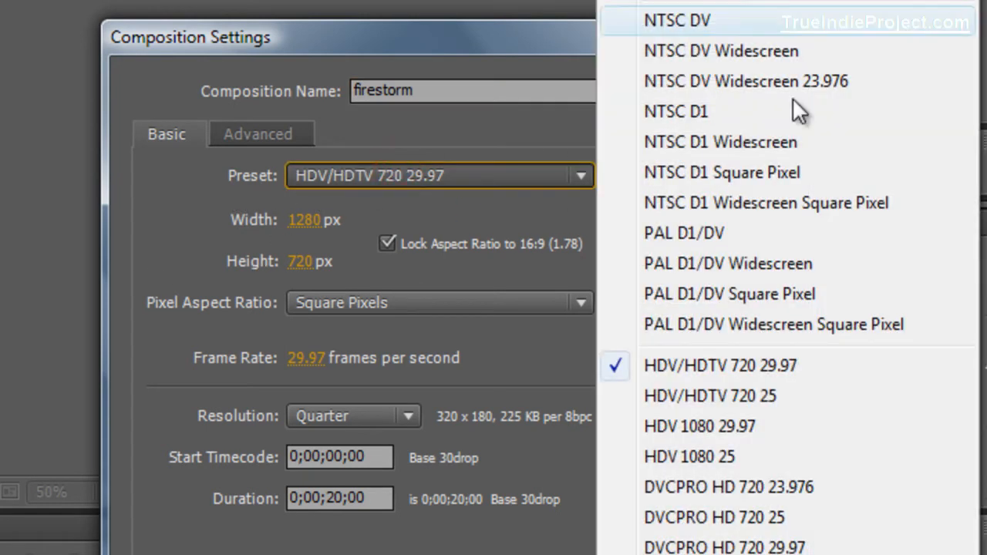
{"action": "mouse_move", "coordinate": [168, 218]}
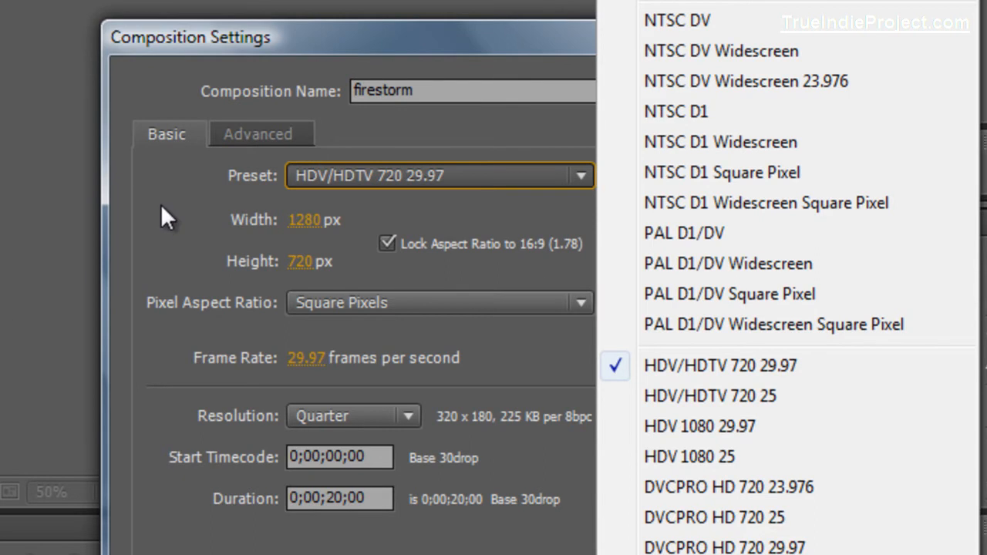
{"action": "left_click", "coordinate": [719, 366]}
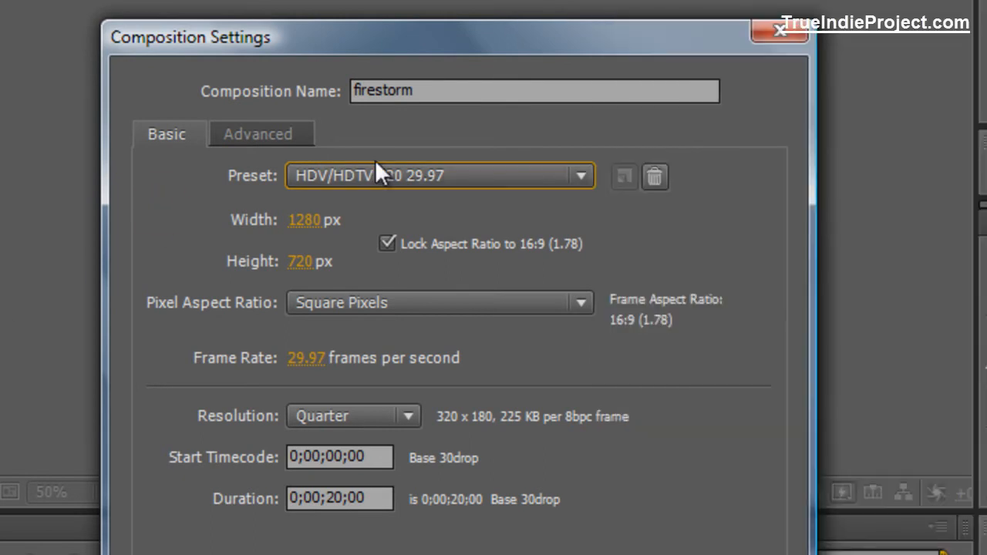
{"action": "left_click", "coordinate": [580, 176]}
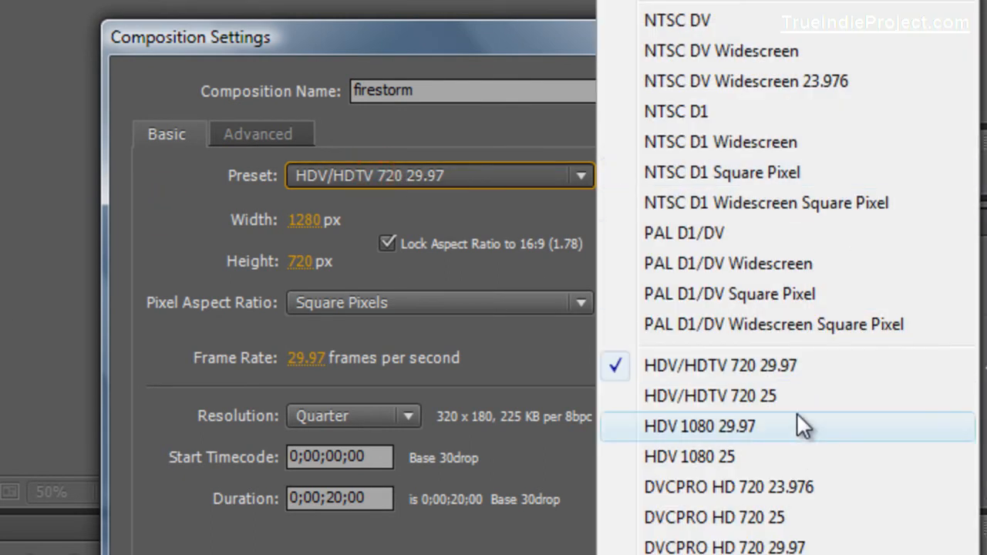
{"action": "left_click", "coordinate": [719, 366]}
{"action": "type", "text": "640"}
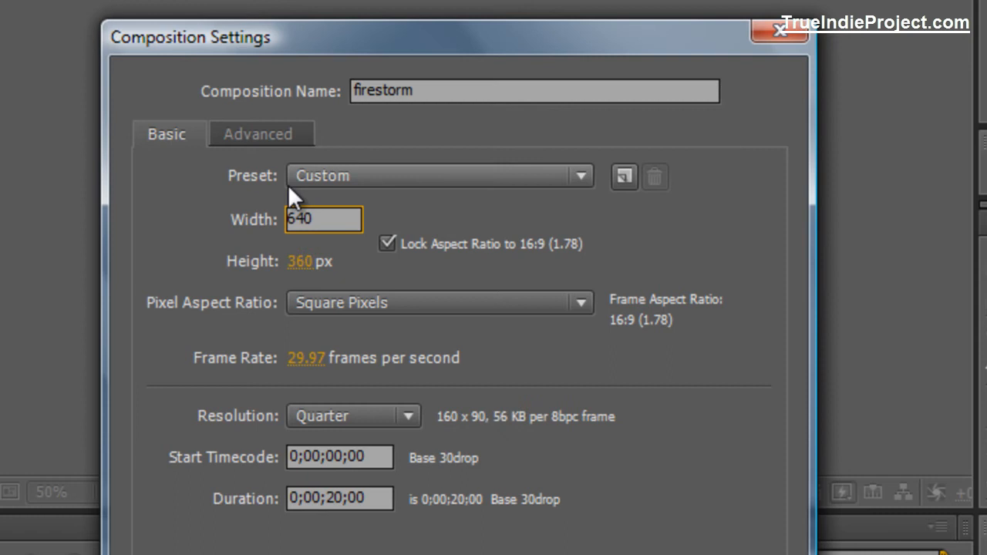
{"action": "mouse_move", "coordinate": [157, 250]}
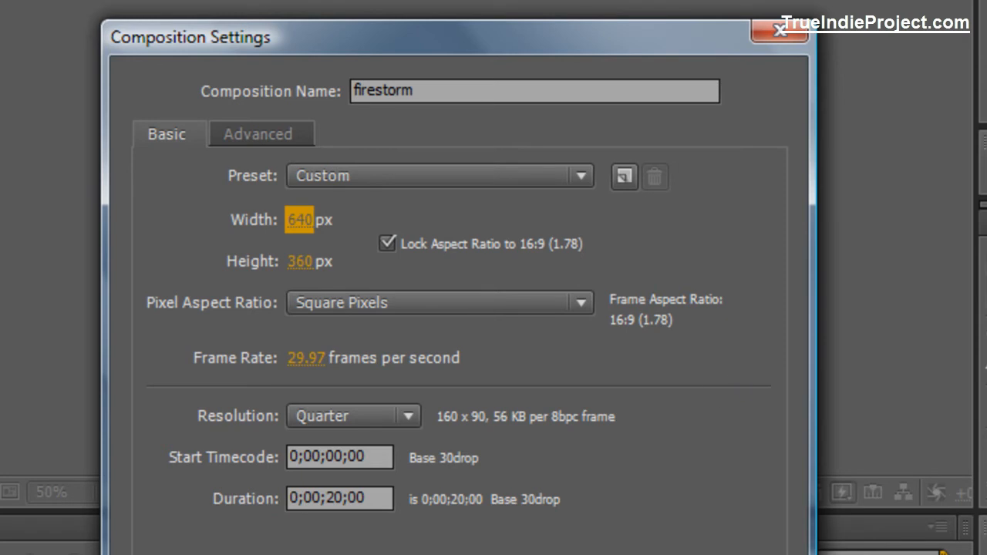
{"action": "mouse_move", "coordinate": [225, 536]}
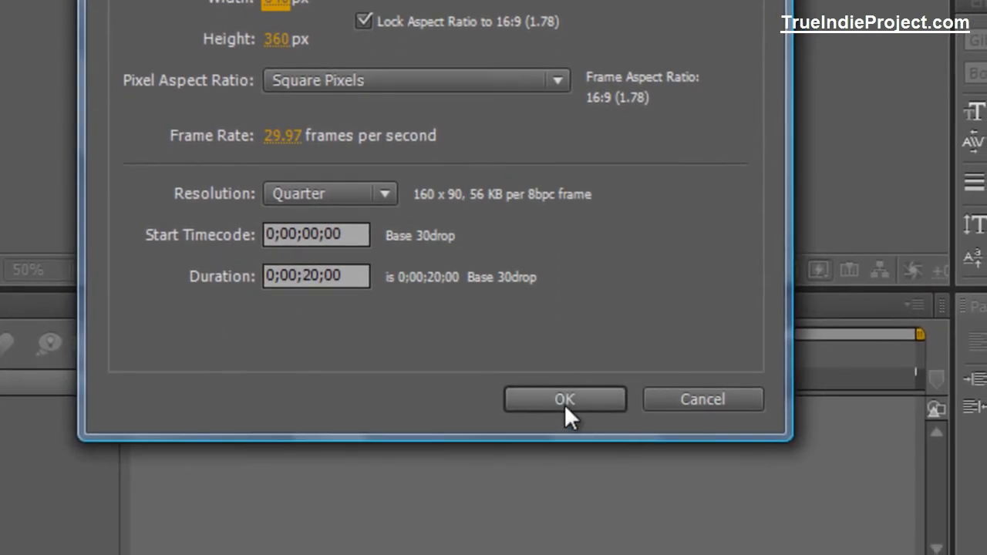
{"action": "left_click", "coordinate": [564, 398]}
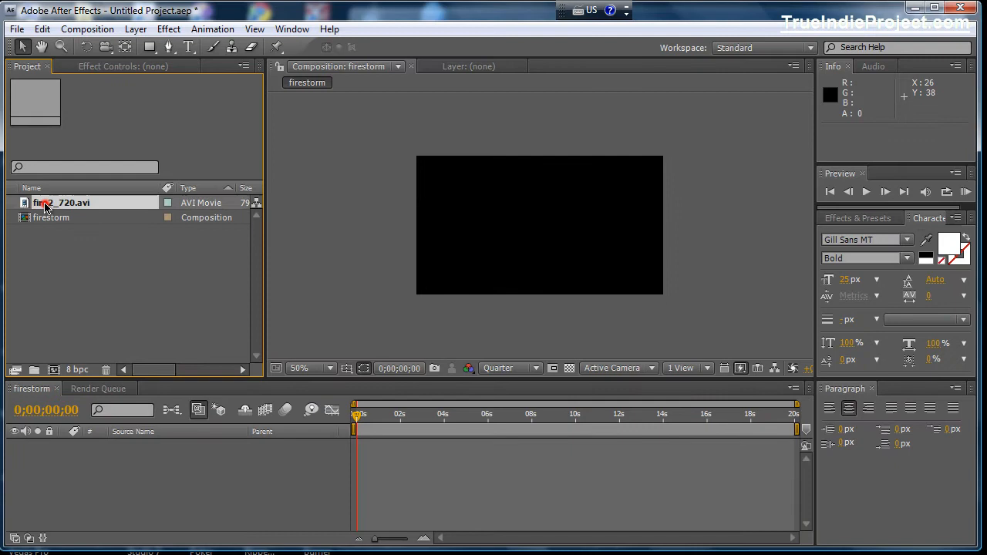
Step: Remove the fire2_720.avi layer from the firestorm timeline, leaving the composition empty
{"action": "left_click", "coordinate": [61, 202]}
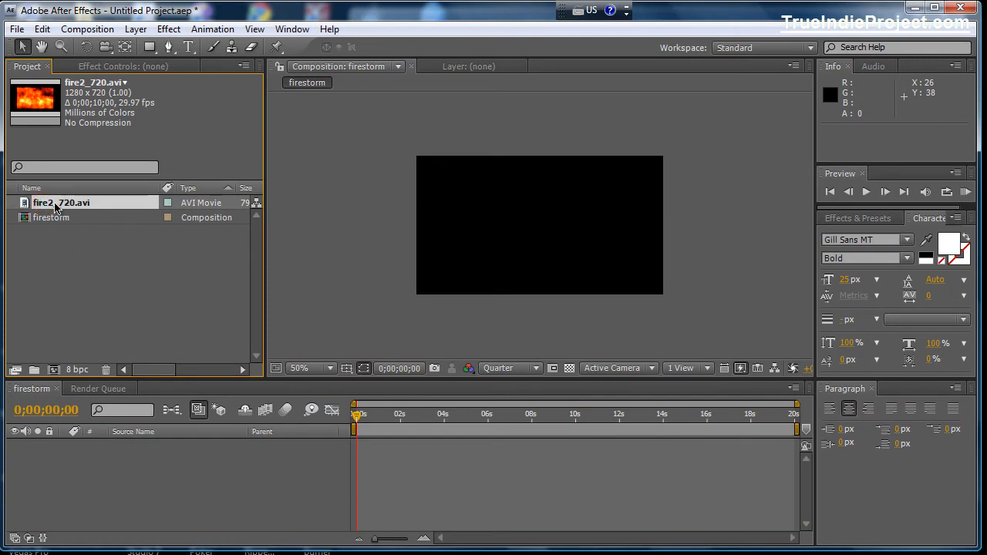
{"action": "mouse_move", "coordinate": [84, 214]}
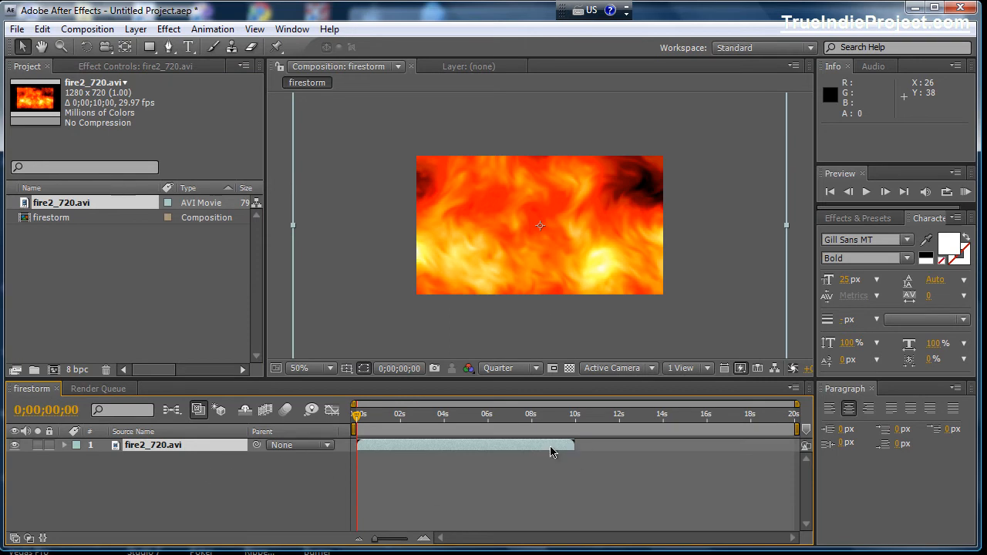
{"action": "mouse_move", "coordinate": [179, 376]}
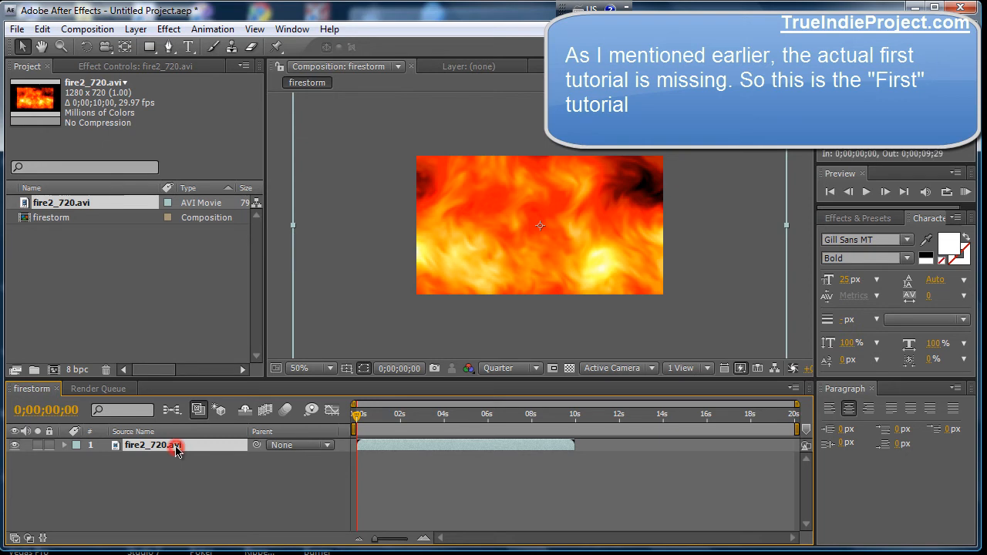
{"action": "key", "text": "Delete"}
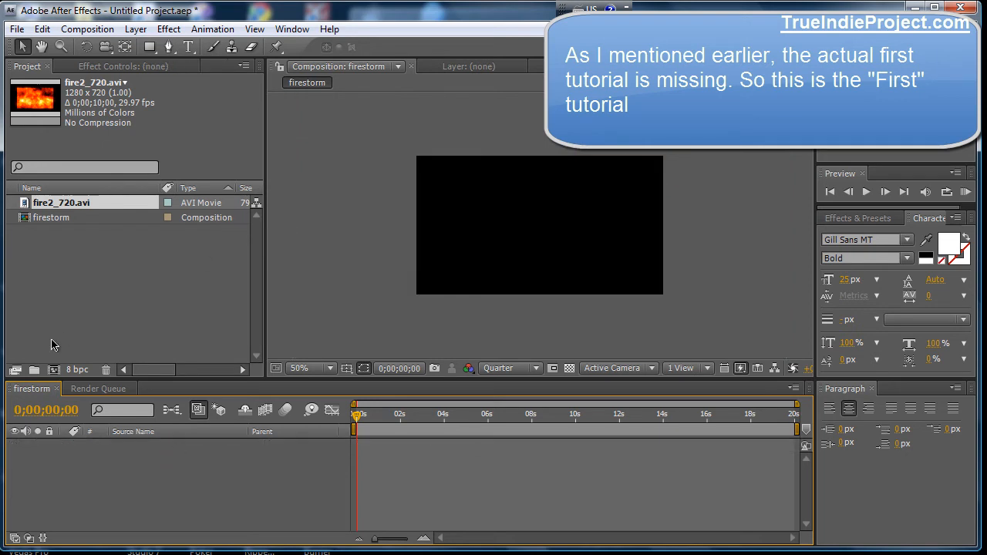
Step: Interpret the fire2_720 footage to loop 2 times so it lasts the full 20 seconds
{"action": "right_click", "coordinate": [62, 202]}
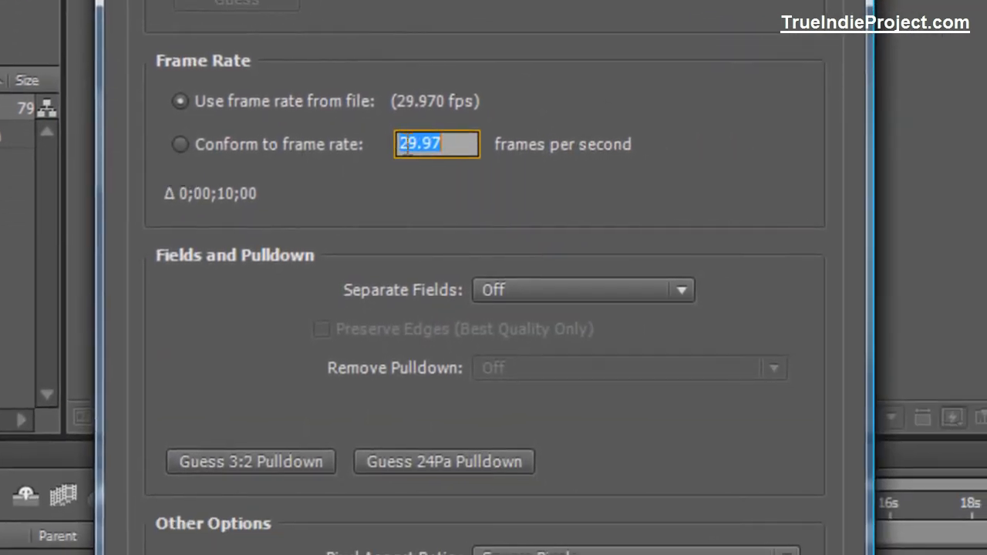
{"action": "left_click", "coordinate": [437, 145]}
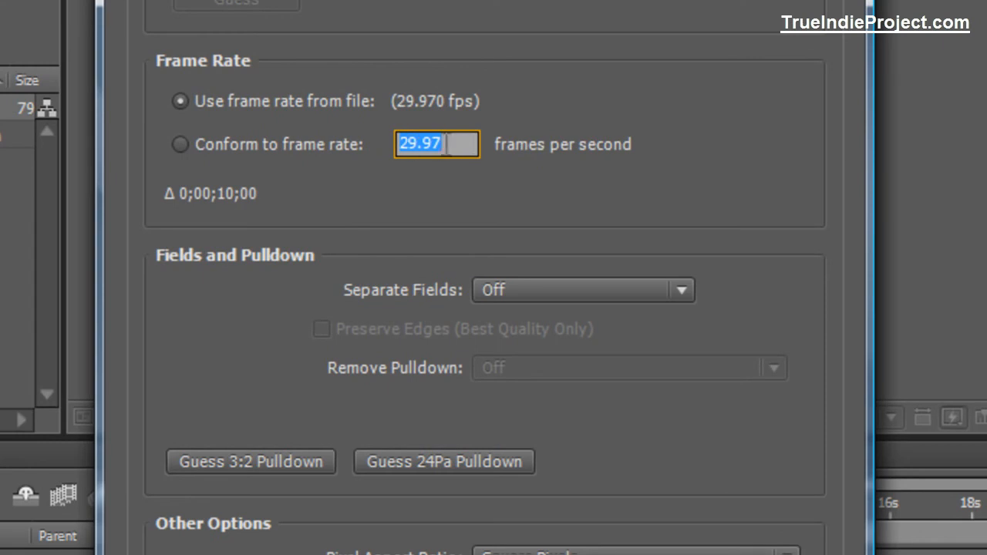
{"action": "scroll", "scroll_direction": "down", "scroll_amount": 3}
{"action": "type", "text": "2"}
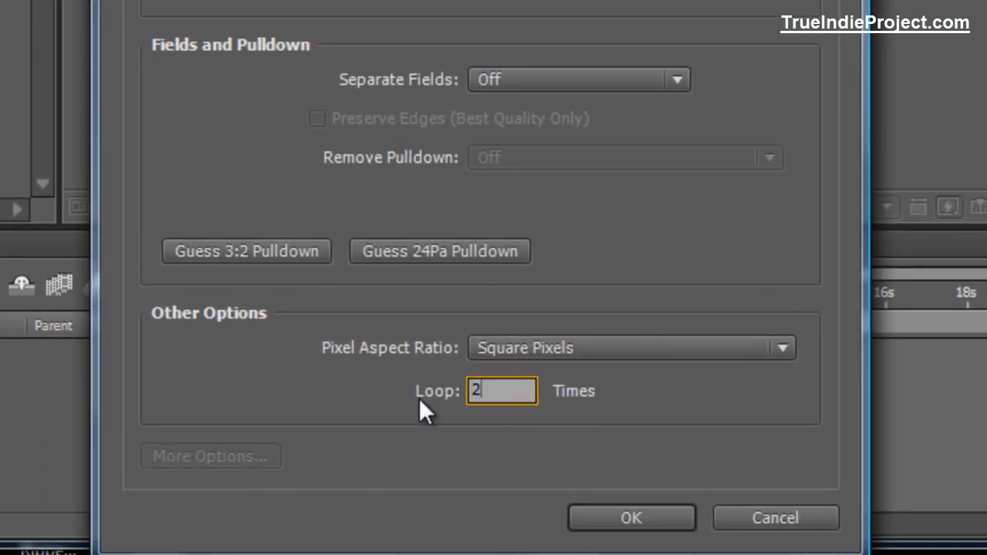
{"action": "mouse_move", "coordinate": [554, 537]}
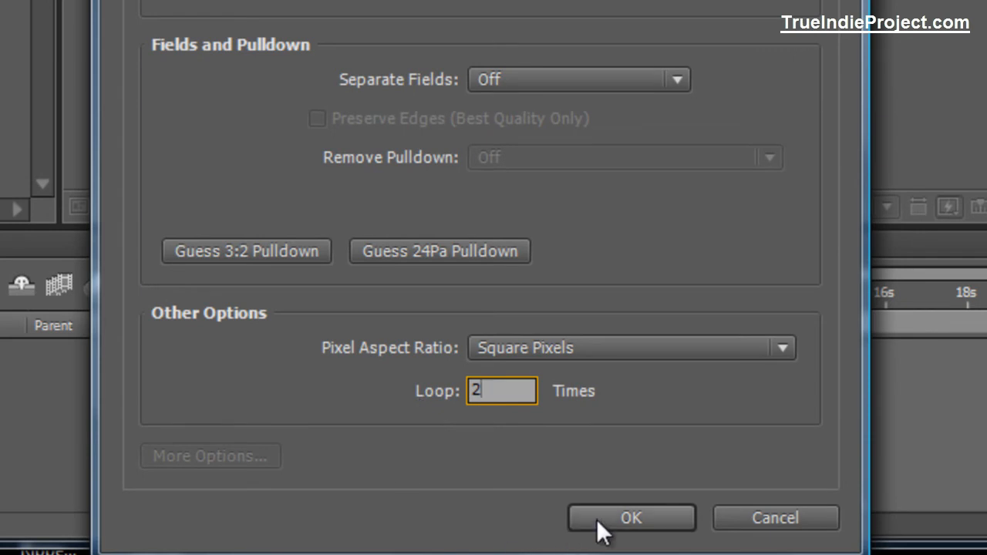
{"action": "left_click", "coordinate": [631, 519]}
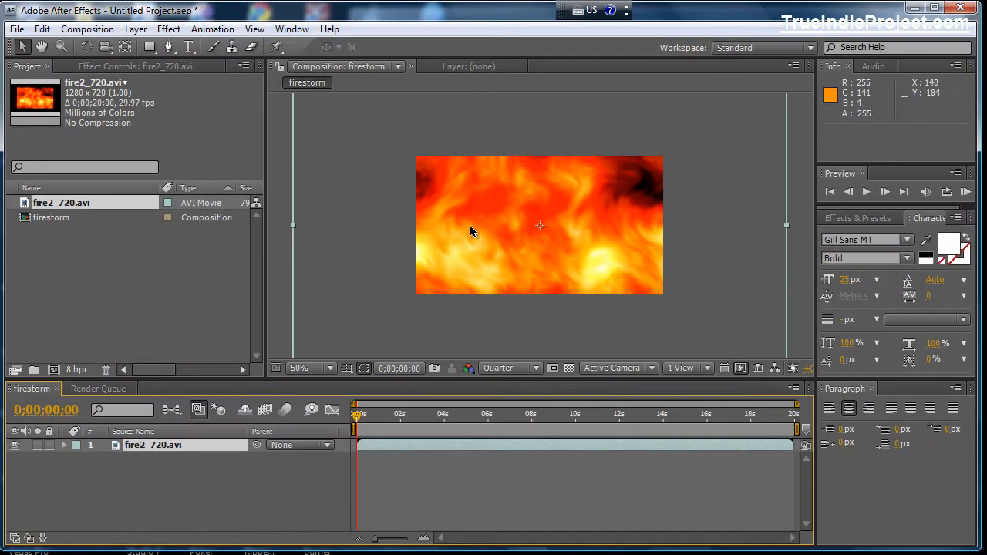
Step: Add a FireStorm text layer over the fire footage, show safe-area guides and recentre it
{"action": "left_click", "coordinate": [61, 202]}
{"action": "type", "text": "FireS"}
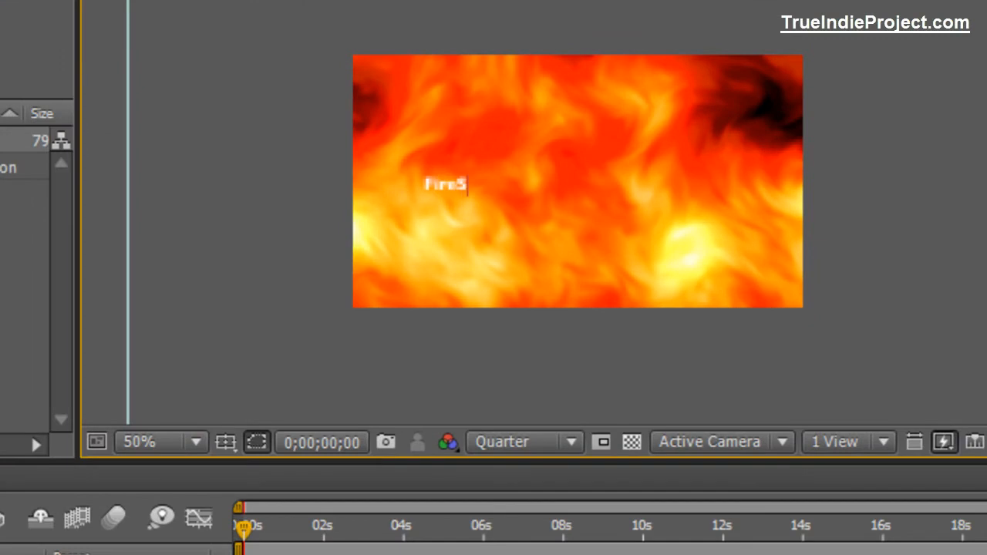
{"action": "type", "text": "torm"}
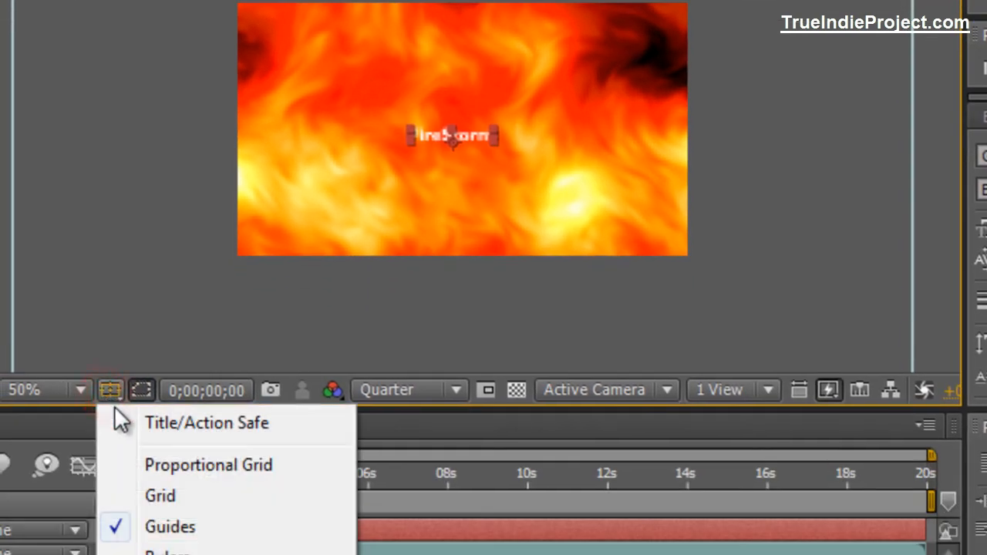
{"action": "left_click", "coordinate": [206, 422]}
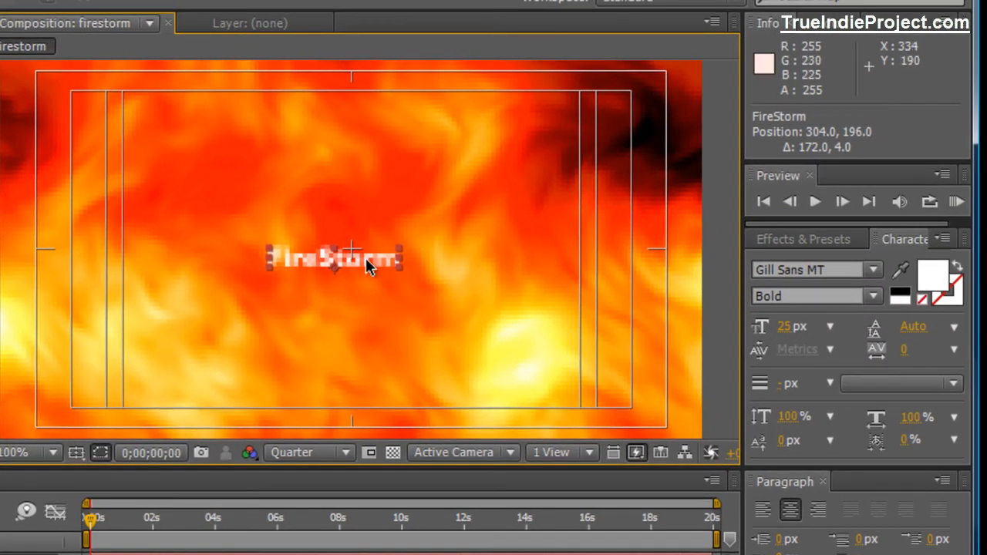
{"action": "left_click_drag", "start_coordinate": [370, 266], "coordinate": [378, 262]}
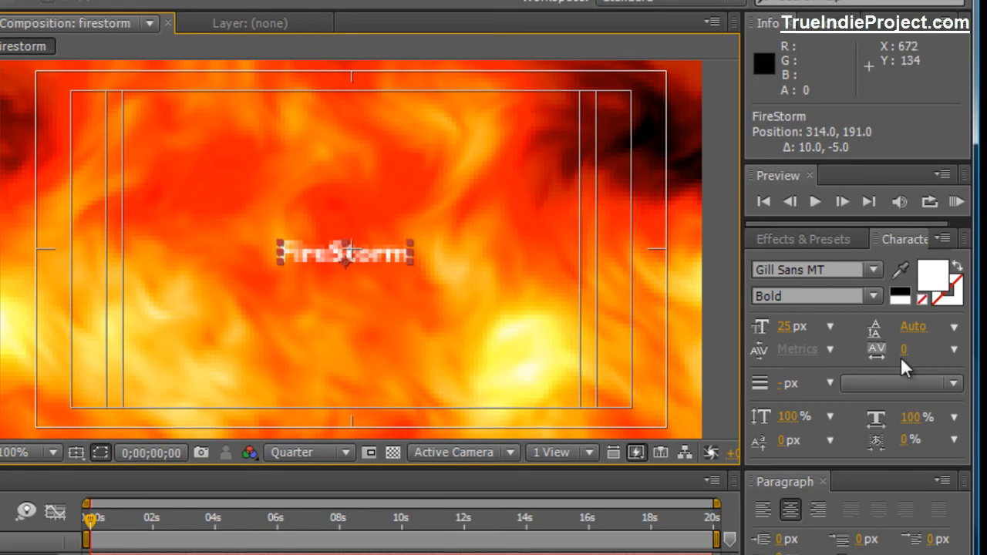
{"action": "mouse_move", "coordinate": [861, 284]}
{"action": "type", "text": "87"}
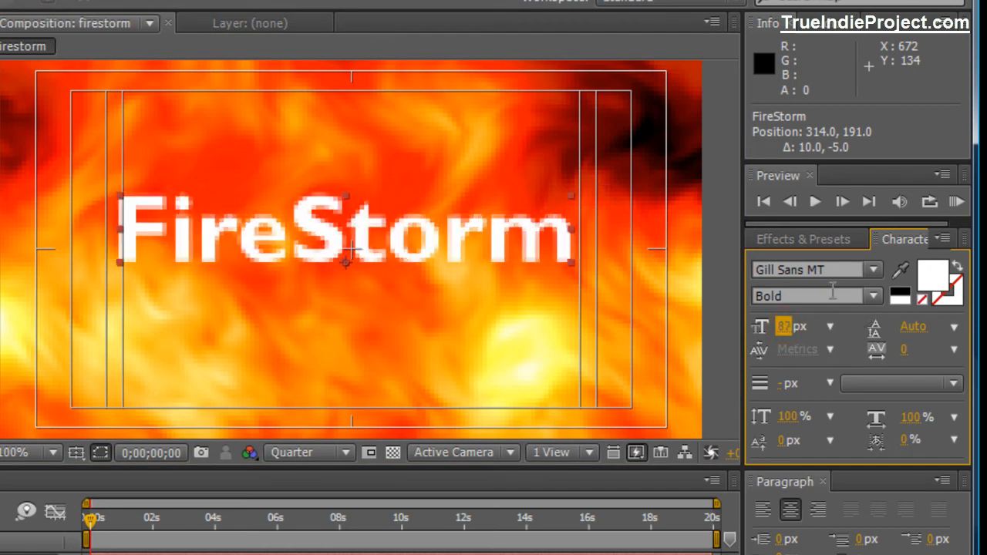
{"action": "mouse_move", "coordinate": [482, 247]}
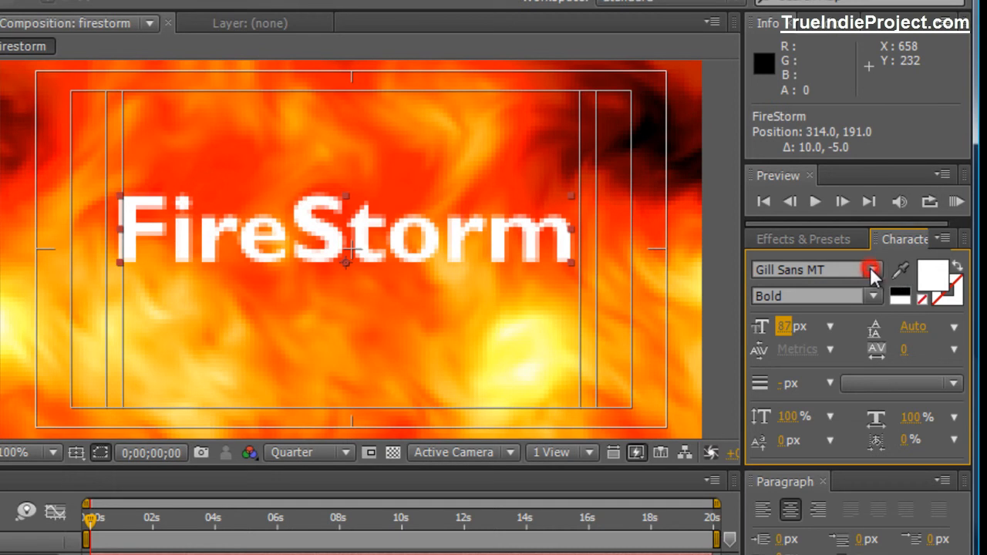
Step: Set the FireStorm text to 87 px Arial with the Black style
{"action": "left_click", "coordinate": [873, 268]}
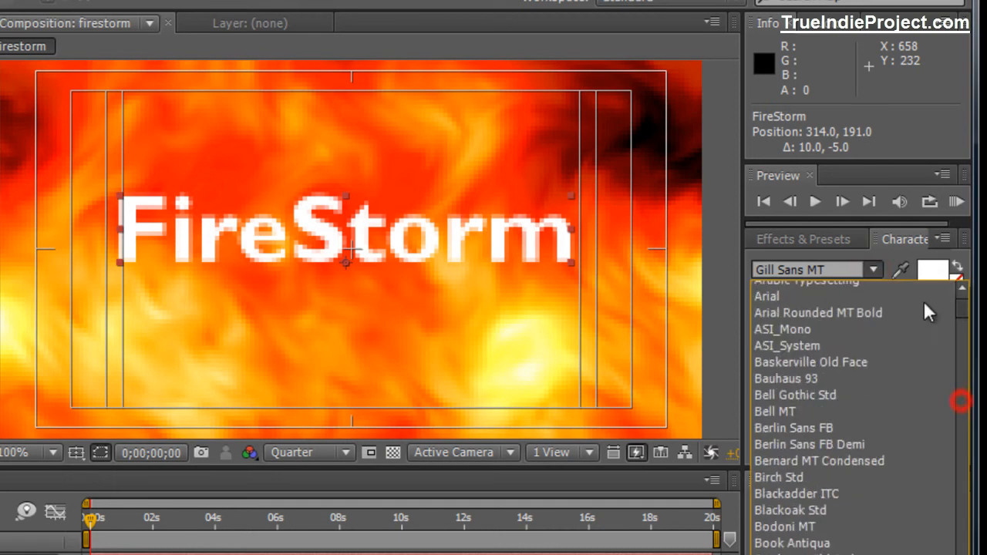
{"action": "scroll", "scroll_direction": "up", "scroll_amount": 3}
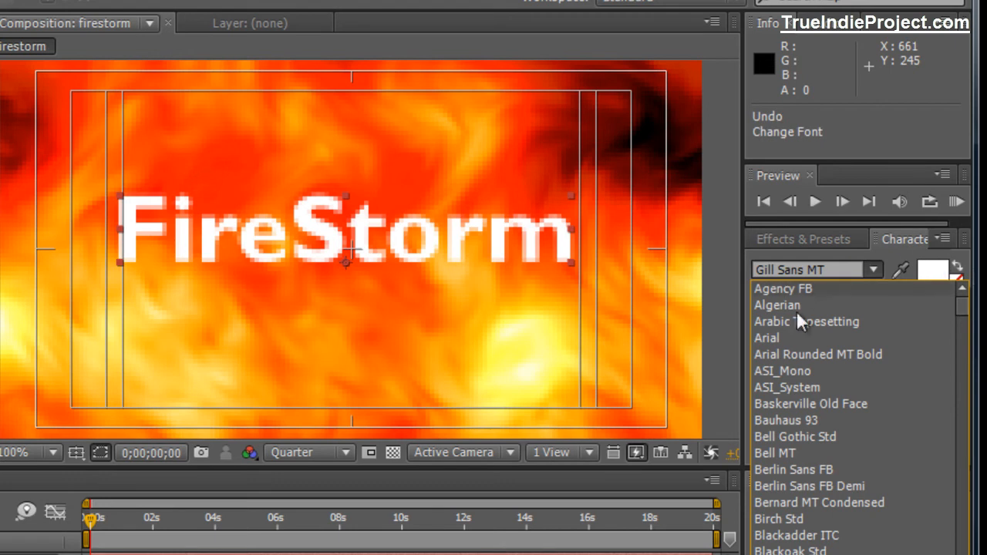
{"action": "left_click", "coordinate": [767, 338]}
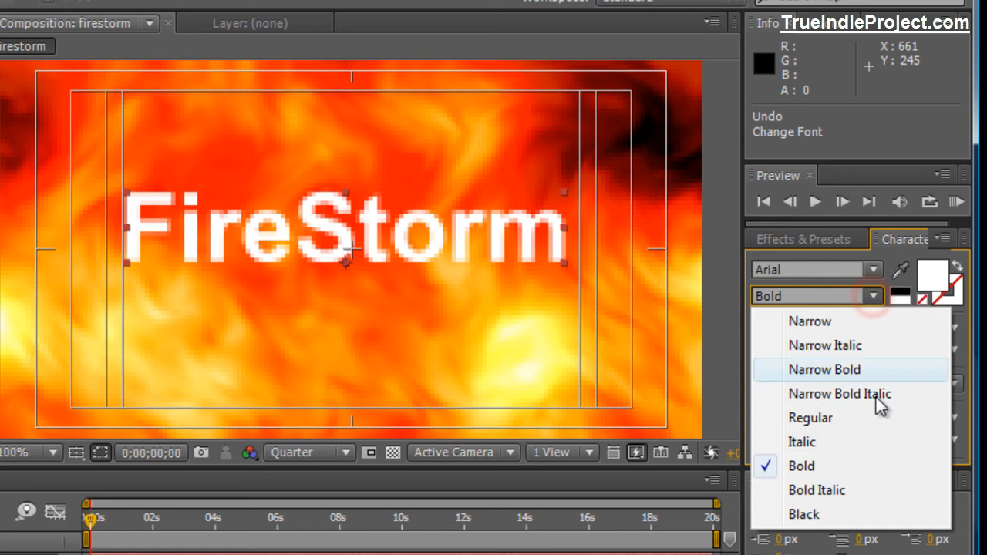
{"action": "left_click", "coordinate": [804, 515]}
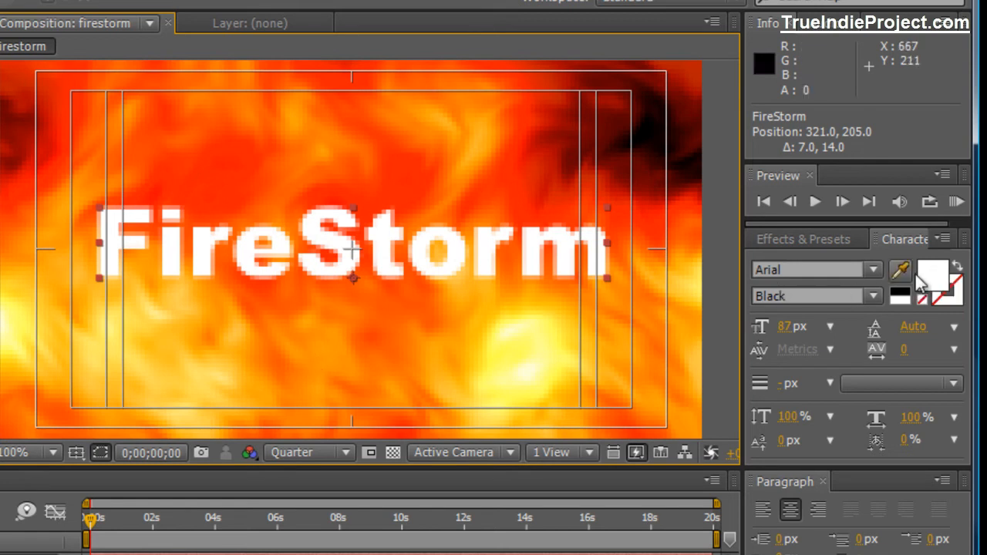
Step: Recolour the FireStorm text fill from white to dark red 9D0000
{"action": "left_click", "coordinate": [932, 278]}
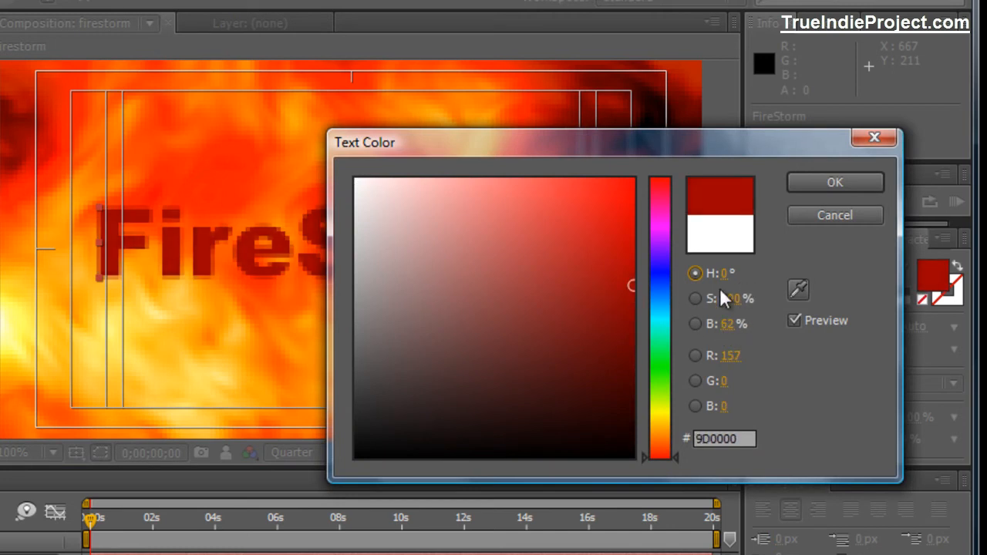
{"action": "left_click", "coordinate": [614, 271]}
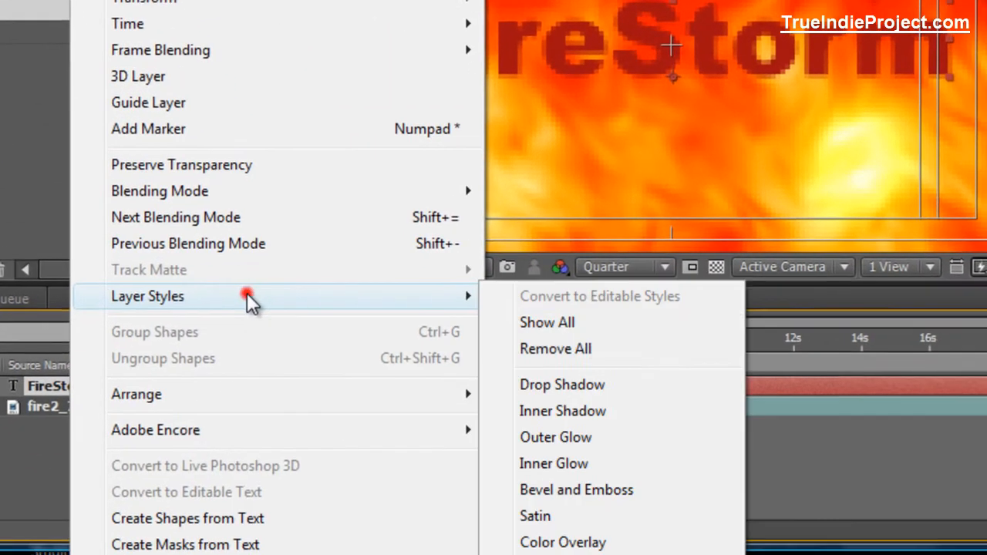
Step: Add an Outer Glow layer style: 100% opacity, white colour, size 34, range 35%
{"action": "left_click", "coordinate": [555, 438]}
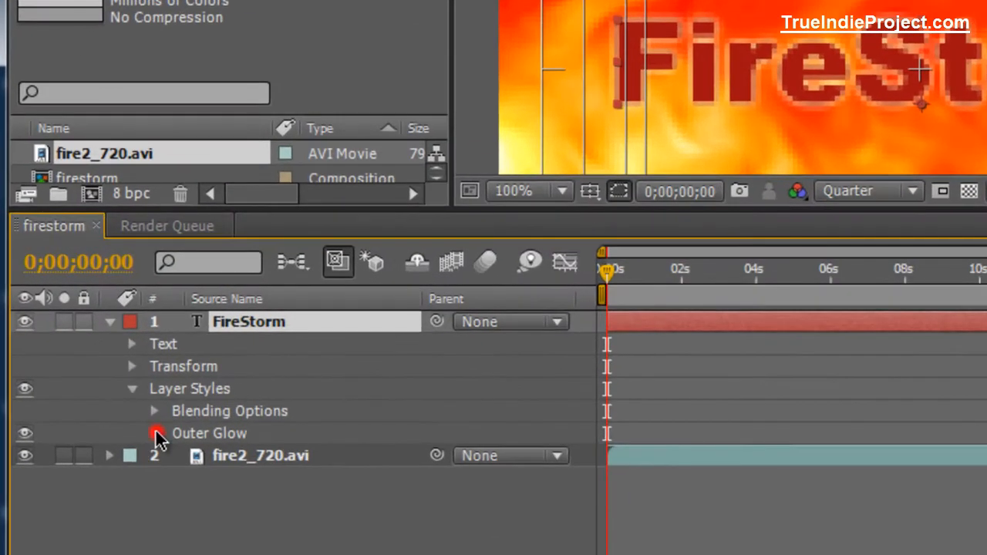
{"action": "left_click", "coordinate": [154, 432]}
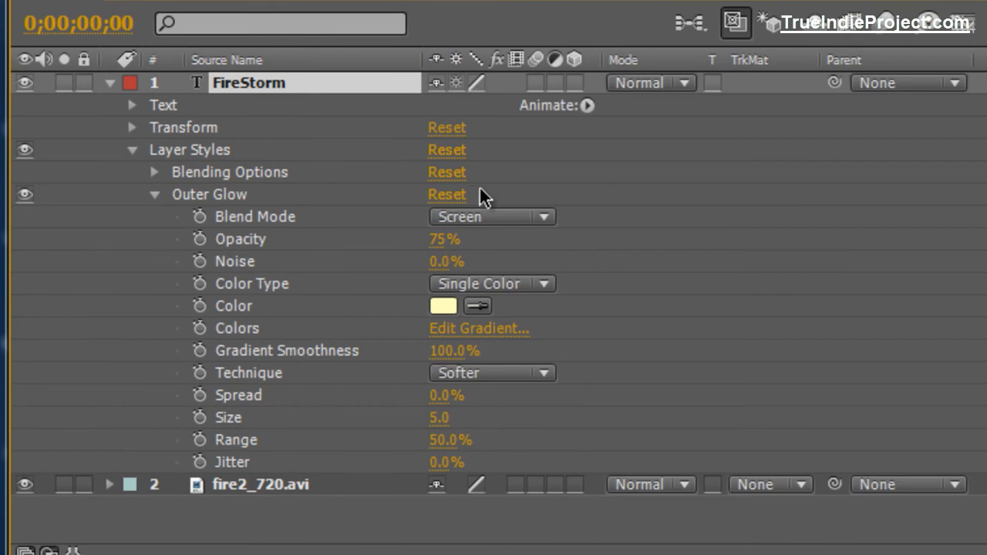
{"action": "mouse_move", "coordinate": [191, 500]}
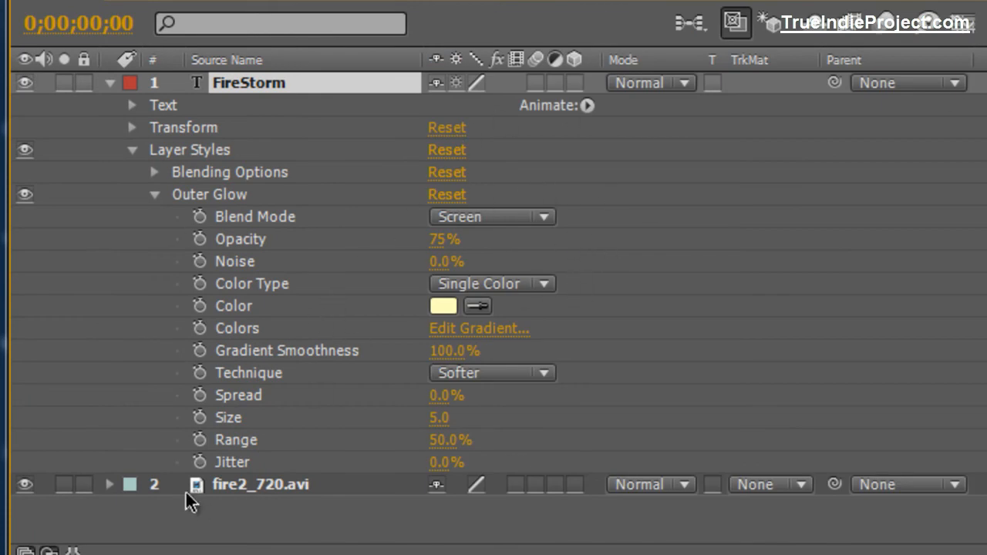
{"action": "mouse_move", "coordinate": [429, 245]}
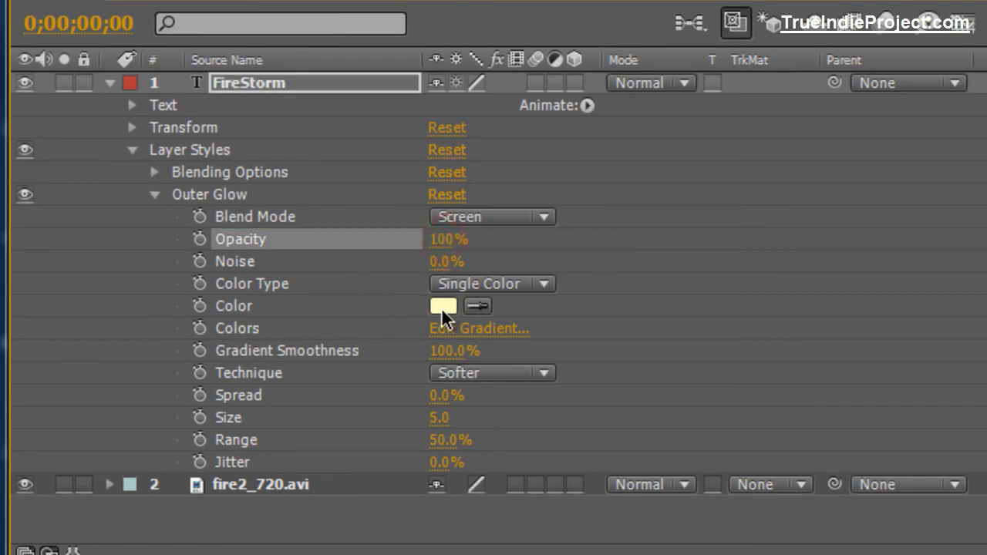
{"action": "left_click", "coordinate": [445, 305]}
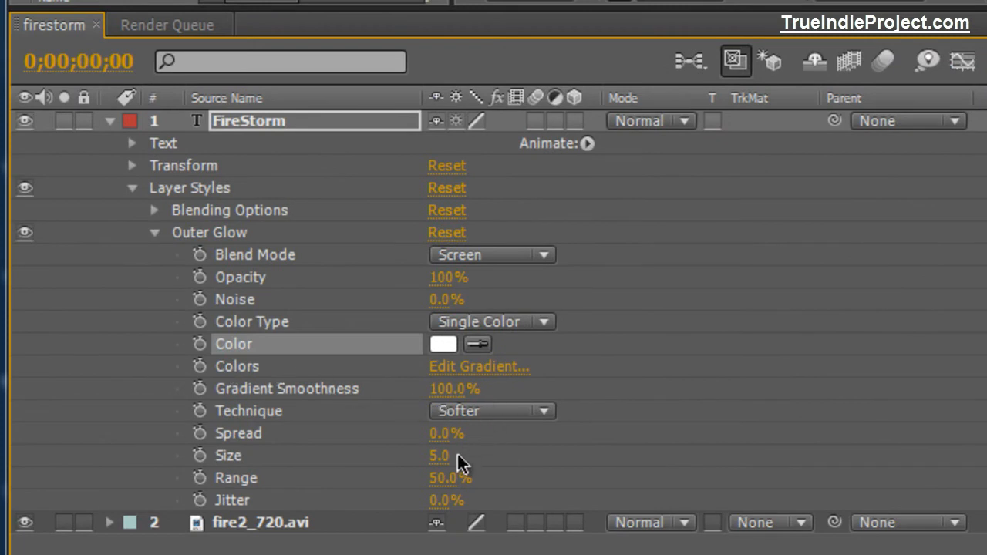
{"action": "mouse_move", "coordinate": [446, 487]}
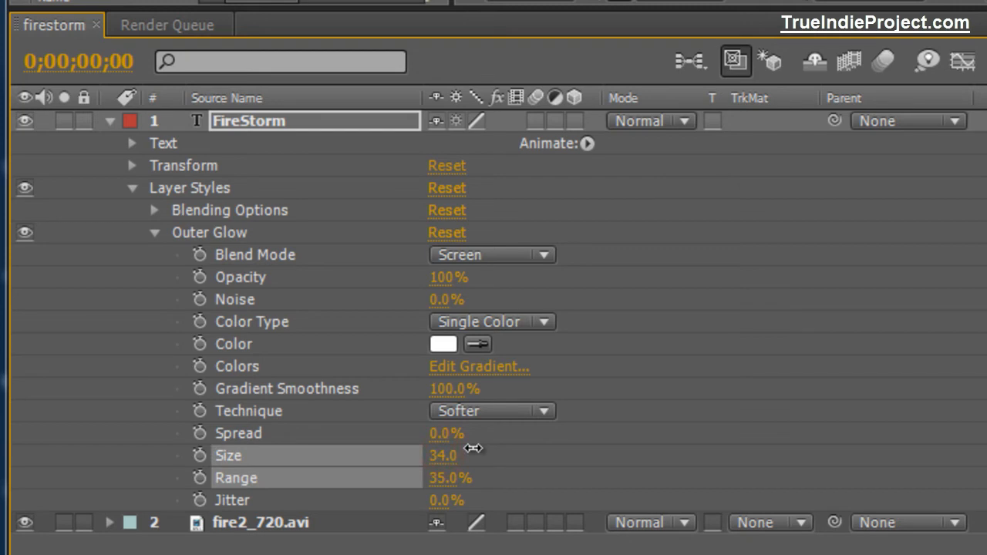
{"action": "double_click", "coordinate": [444, 456]}
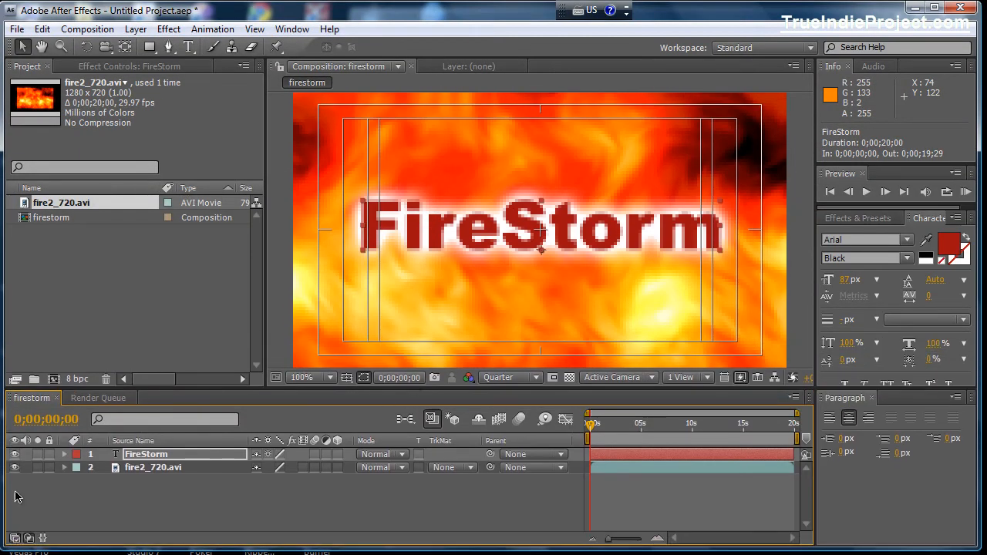
{"action": "mouse_move", "coordinate": [172, 506]}
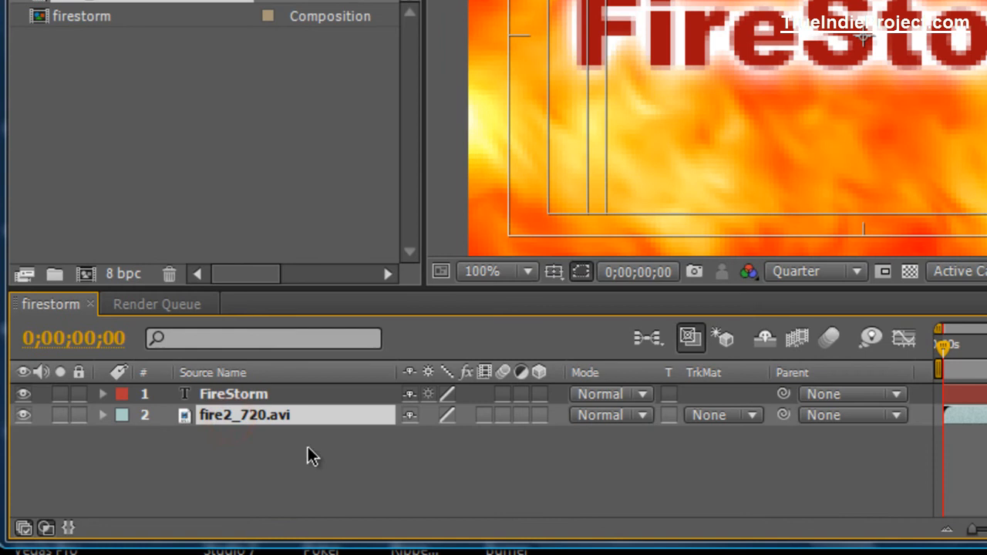
{"action": "mouse_move", "coordinate": [324, 417]}
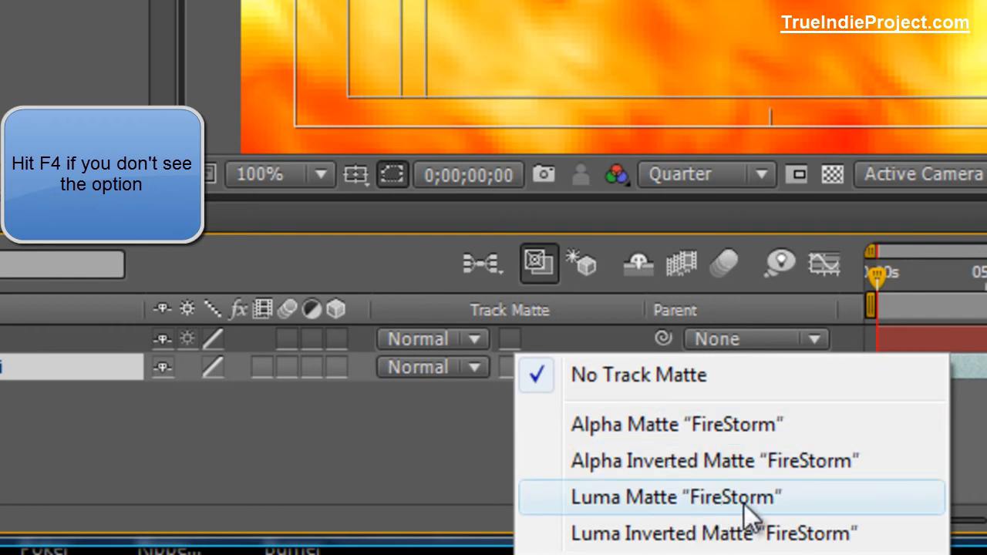
Step: Use the FireStorm text as a luma matte for the fire footage and preview at Half resolution
{"action": "left_click", "coordinate": [676, 497]}
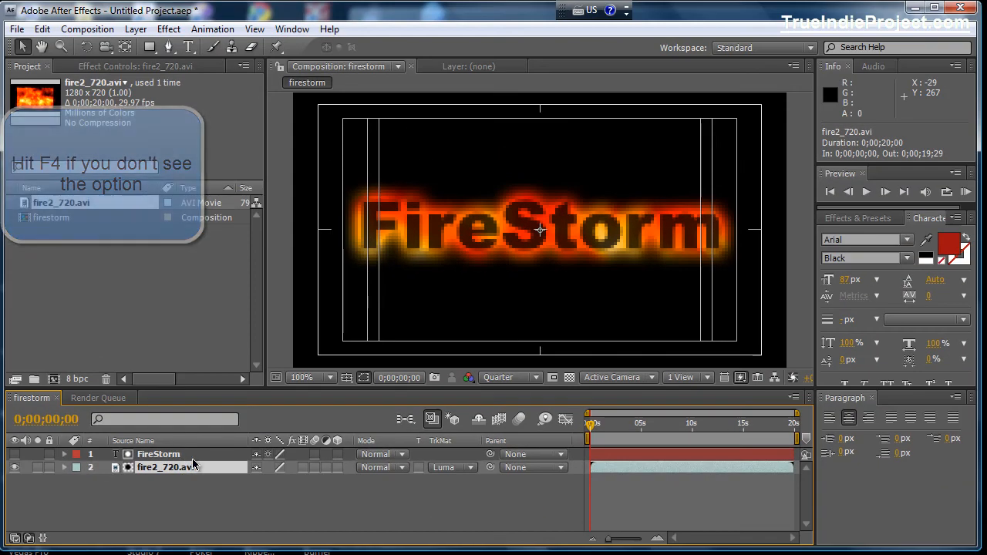
{"action": "mouse_move", "coordinate": [451, 244]}
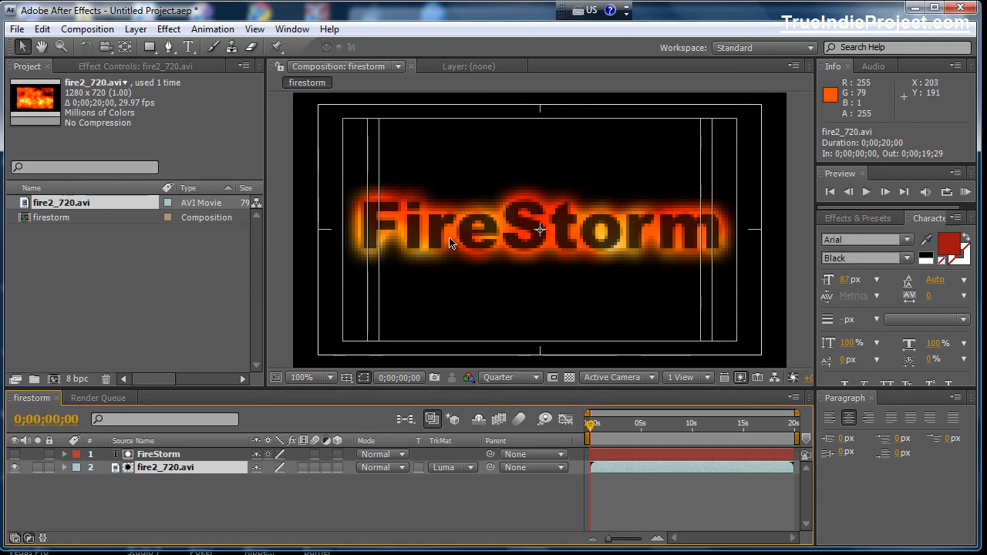
{"action": "mouse_move", "coordinate": [516, 385]}
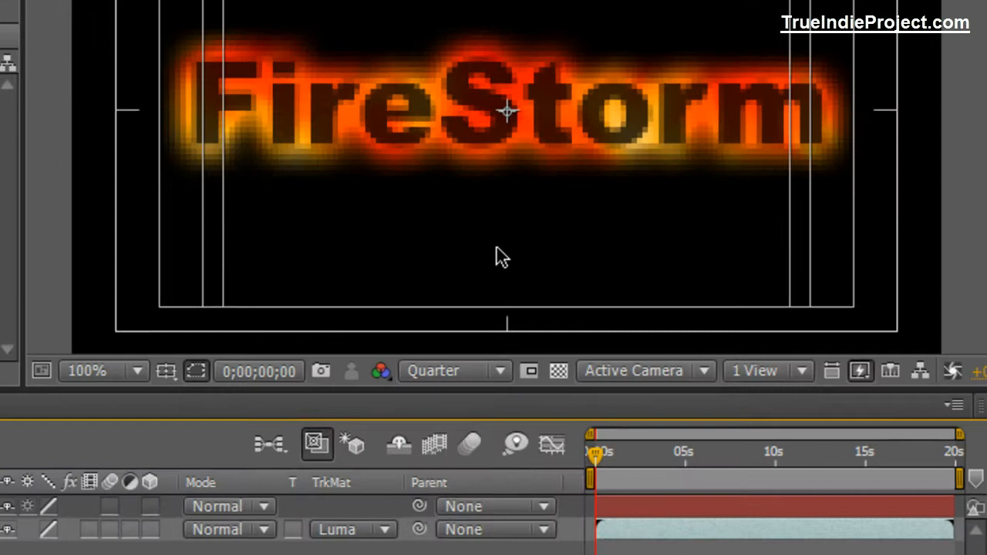
{"action": "left_click", "coordinate": [453, 371]}
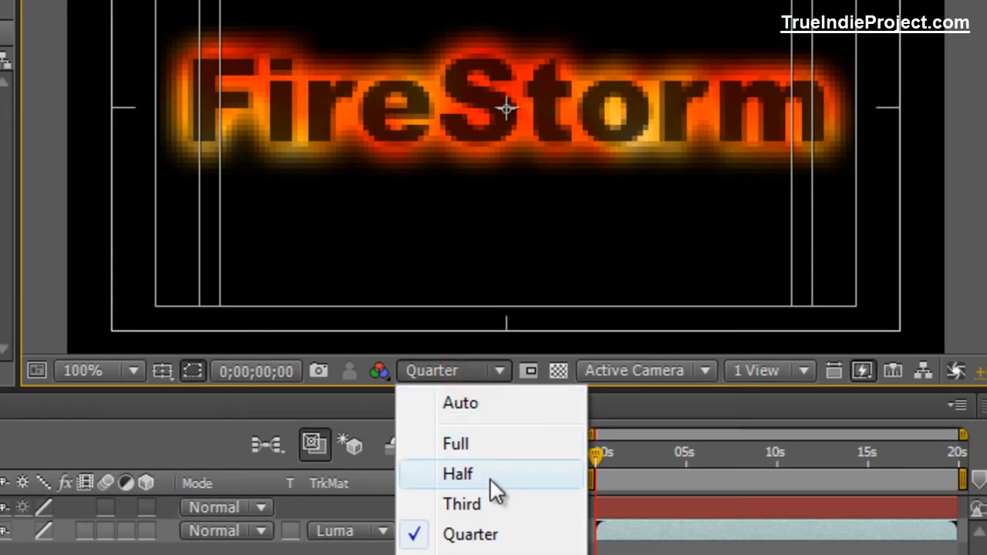
{"action": "left_click", "coordinate": [456, 473]}
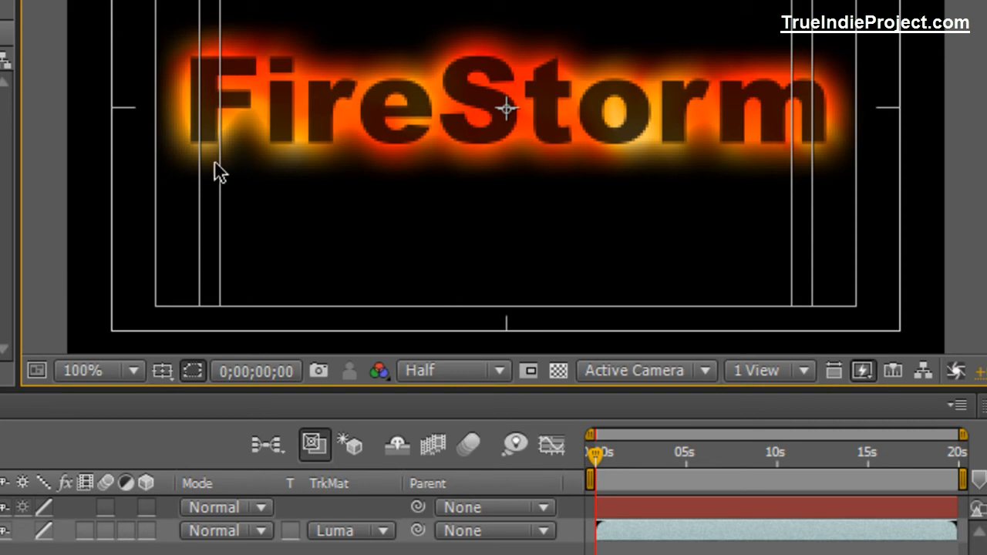
{"action": "mouse_move", "coordinate": [213, 407]}
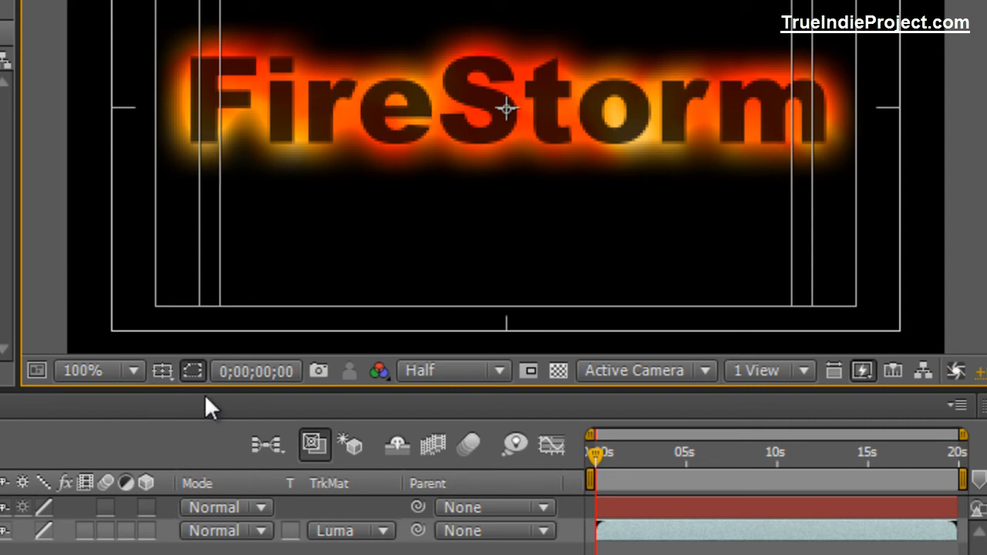
{"action": "left_click", "coordinate": [184, 407]}
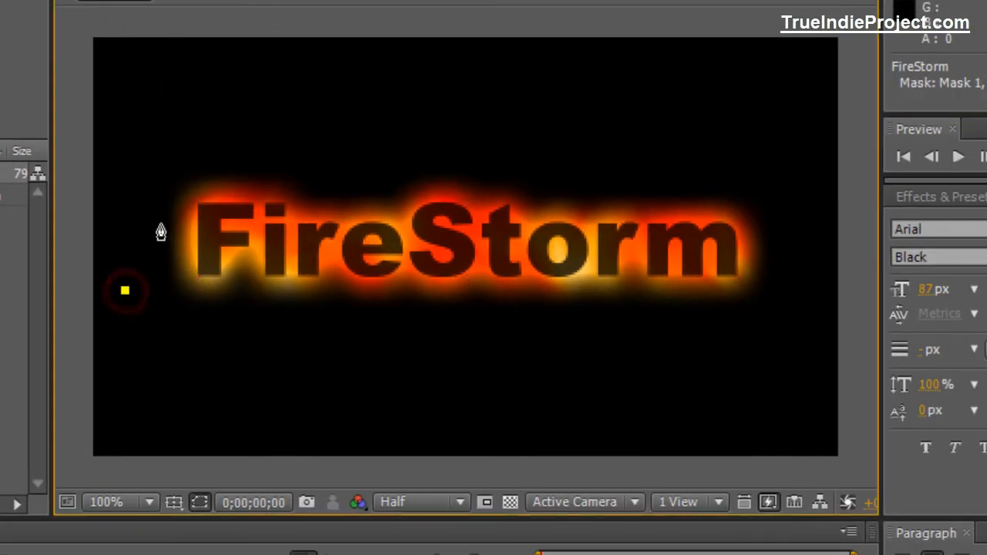
Step: Draw a closed Pen-tool mask on the FireStorm layer with a wavy top edge across the letters
{"action": "left_click_drag", "start_coordinate": [127, 291], "coordinate": [172, 193]}
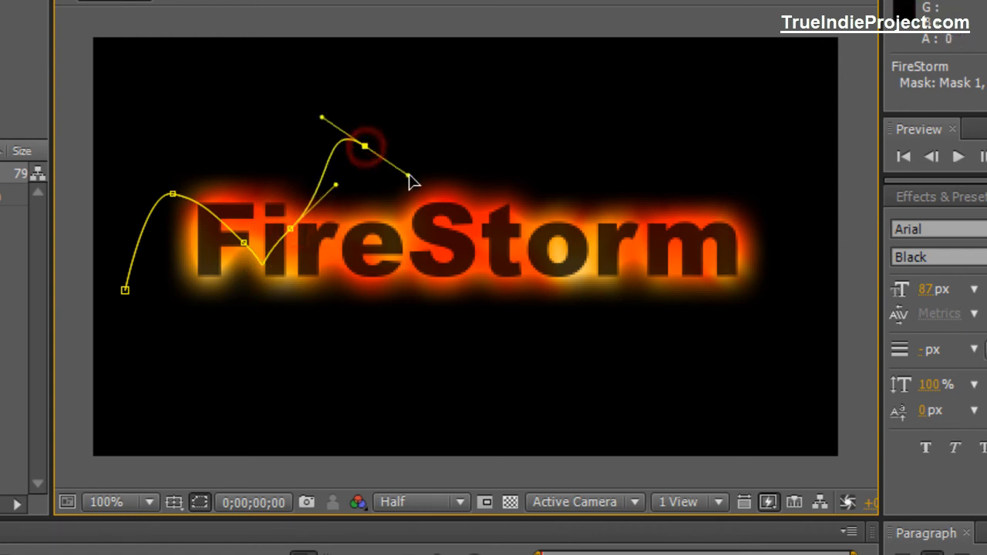
{"action": "left_click_drag", "start_coordinate": [364, 145], "coordinate": [461, 281]}
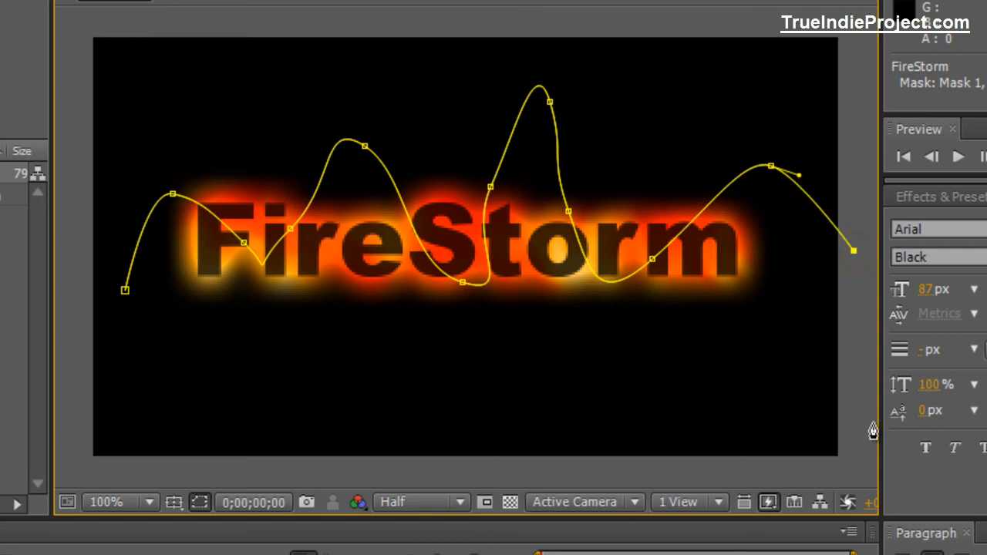
{"action": "mouse_move", "coordinate": [651, 375]}
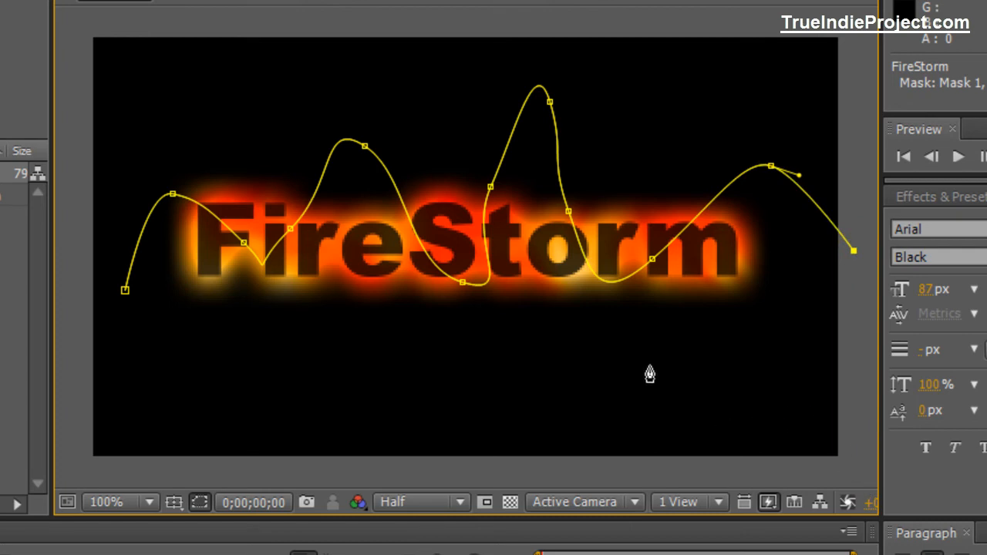
{"action": "mouse_move", "coordinate": [665, 392]}
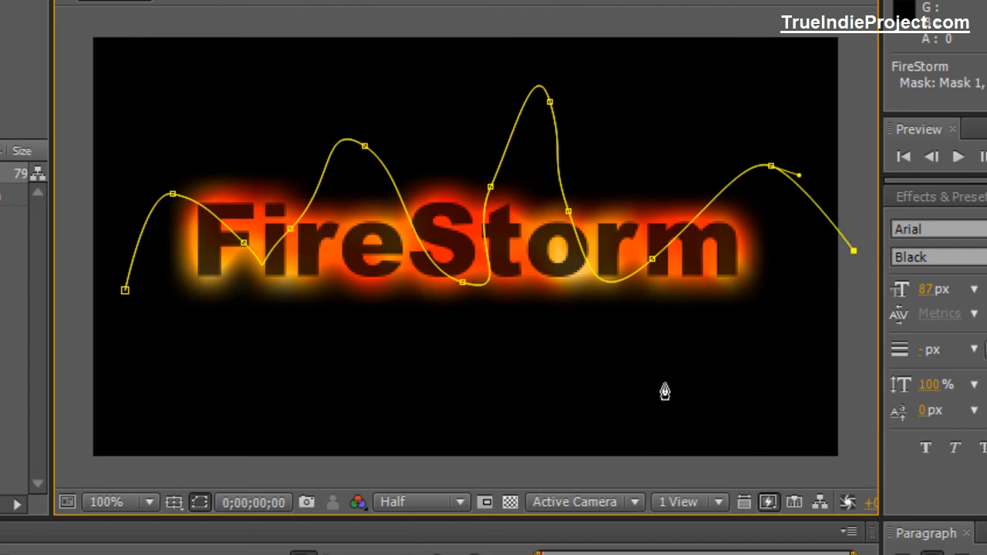
{"action": "mouse_move", "coordinate": [651, 392]}
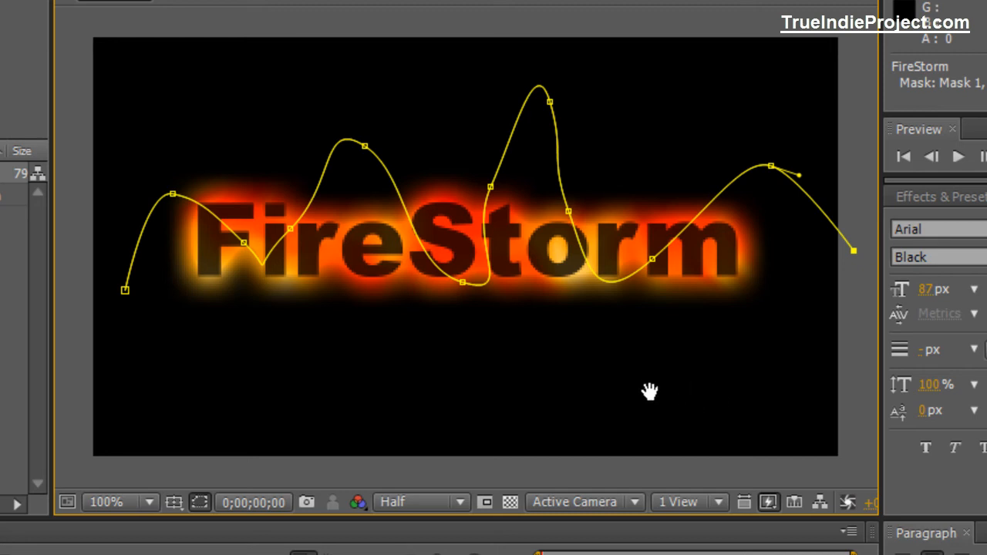
{"action": "mouse_move", "coordinate": [599, 389]}
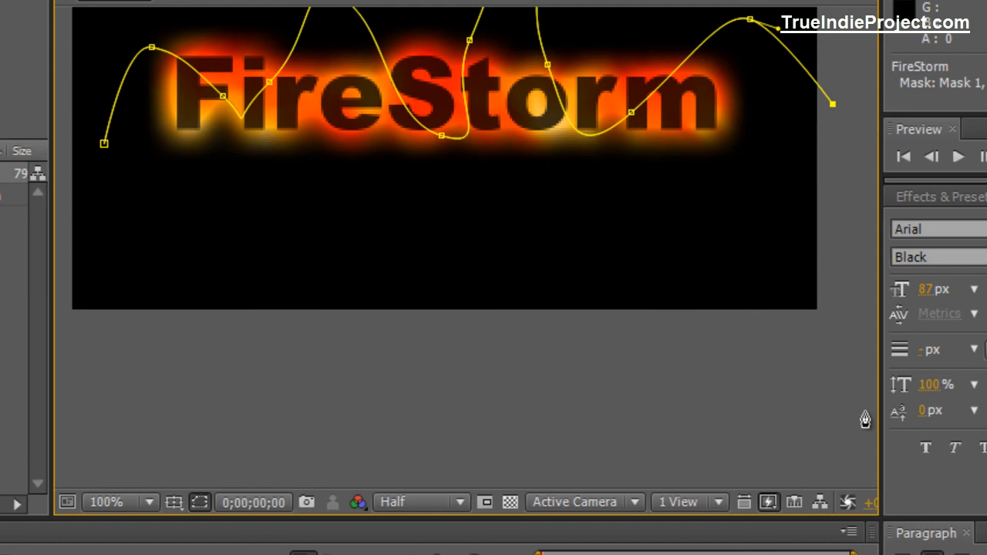
{"action": "left_click_drag", "start_coordinate": [833, 105], "coordinate": [861, 414]}
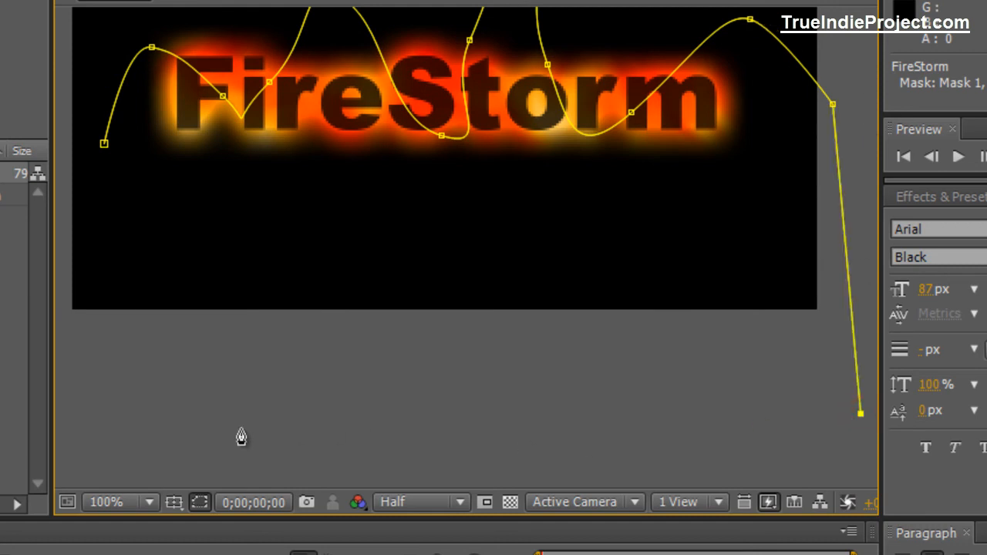
{"action": "left_click", "coordinate": [74, 423]}
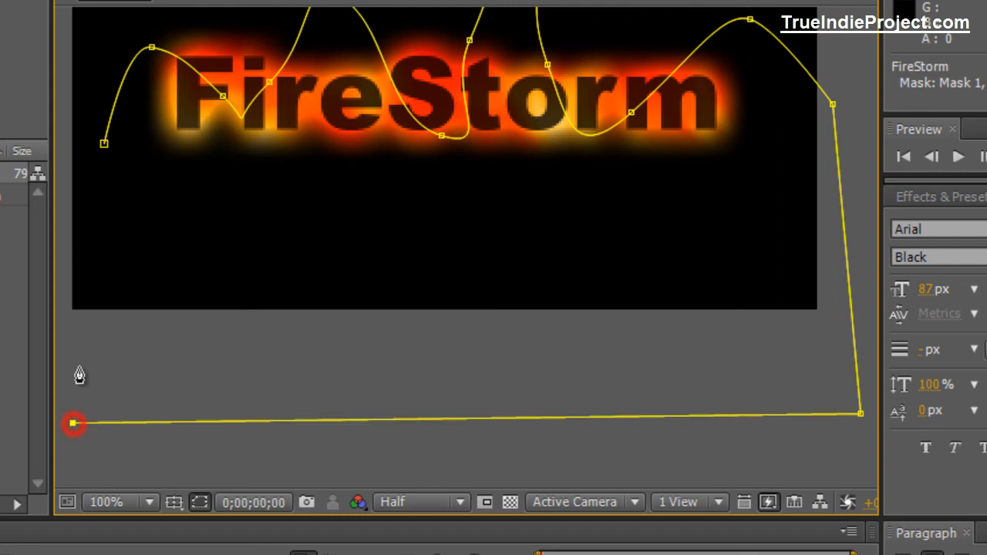
{"action": "left_click_drag", "start_coordinate": [74, 423], "coordinate": [105, 147]}
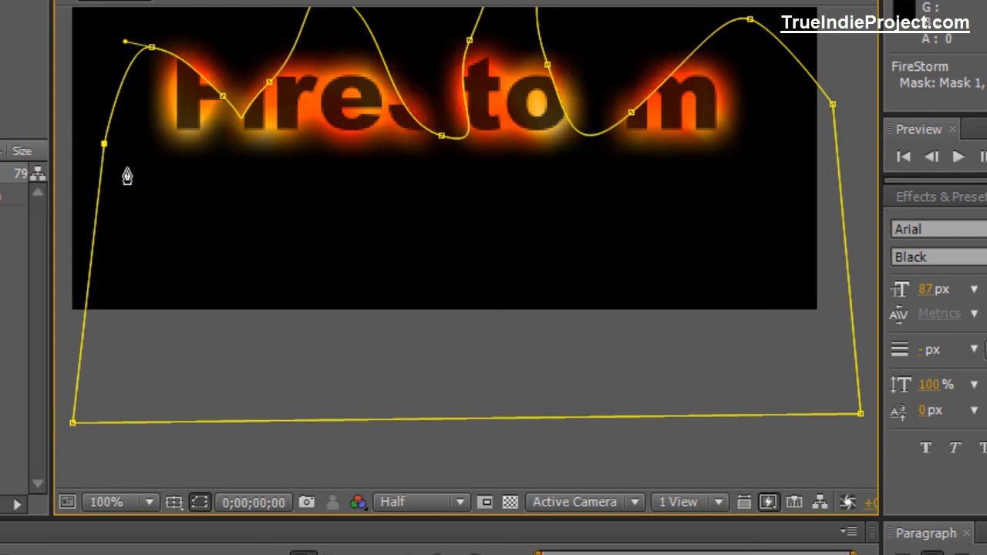
{"action": "mouse_move", "coordinate": [466, 182]}
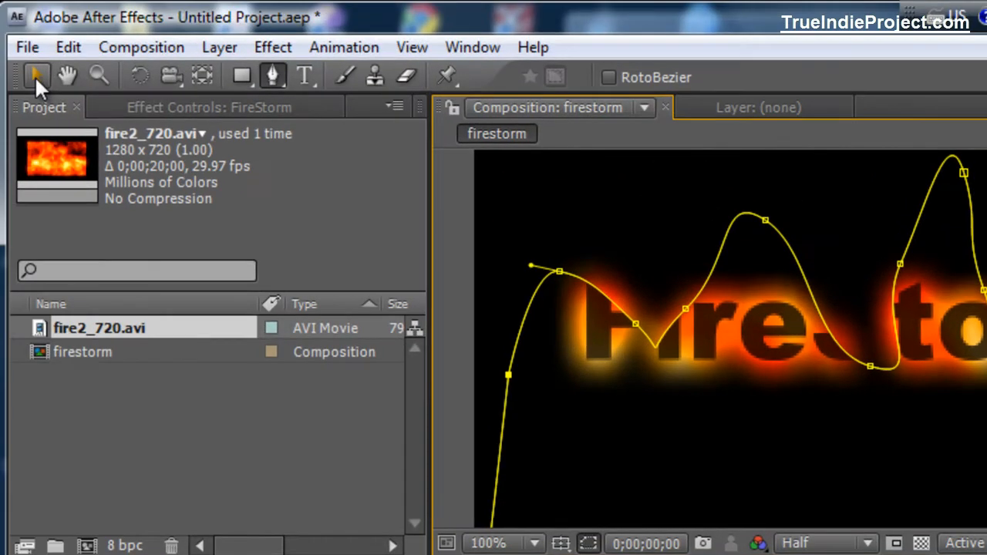
{"action": "mouse_move", "coordinate": [37, 77]}
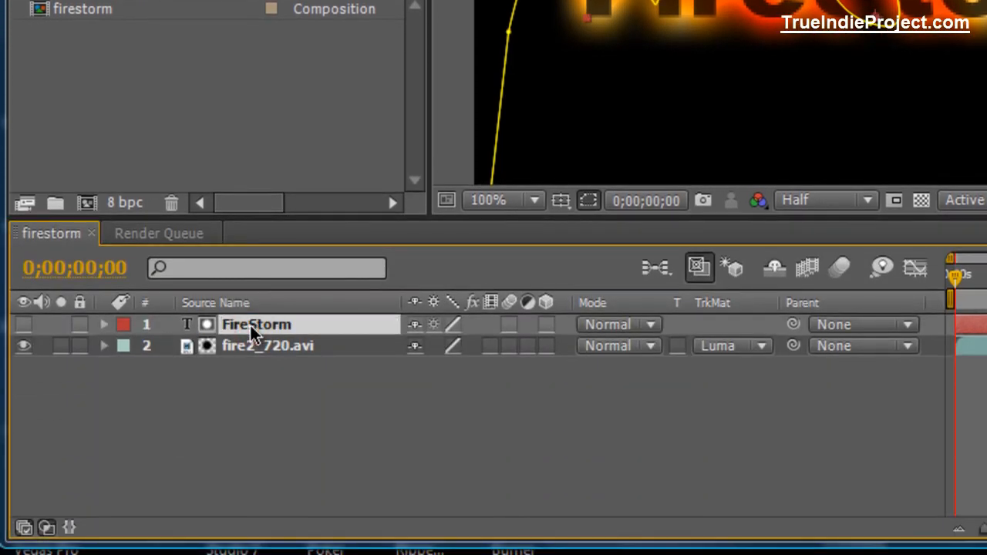
Step: Expand the FireStorm layer's Mask 1 to show path, feather, opacity and expansion
{"action": "left_click", "coordinate": [105, 324]}
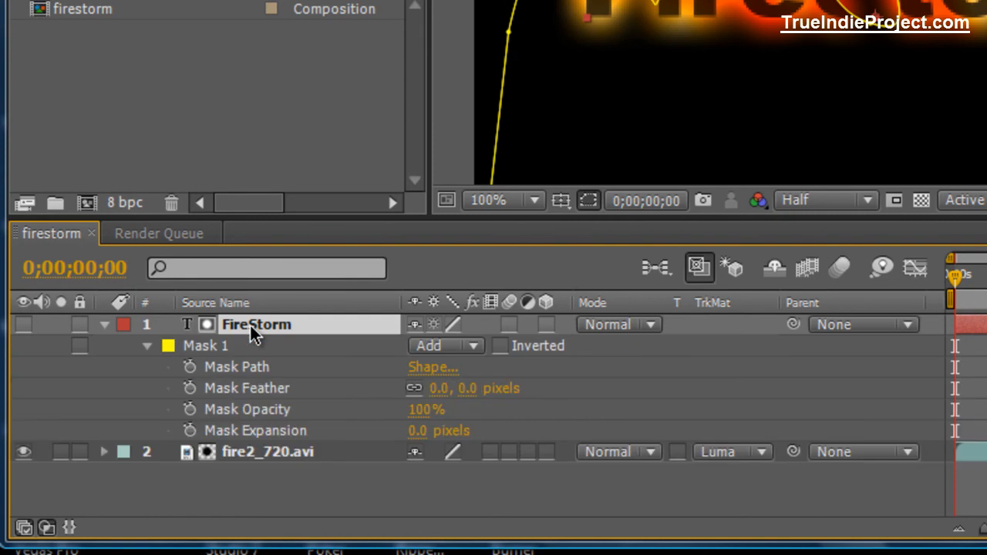
{"action": "mouse_move", "coordinate": [255, 395]}
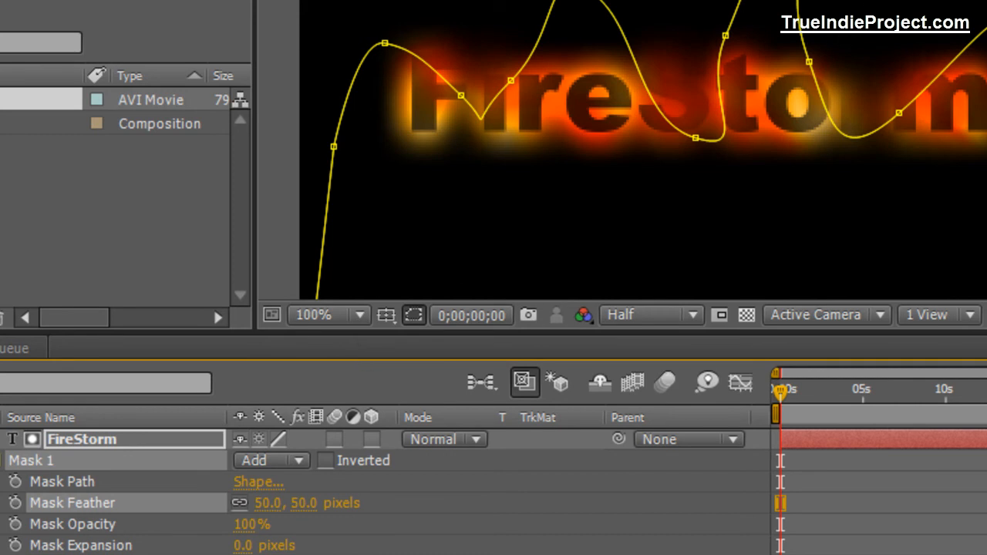
{"action": "mouse_move", "coordinate": [710, 22]}
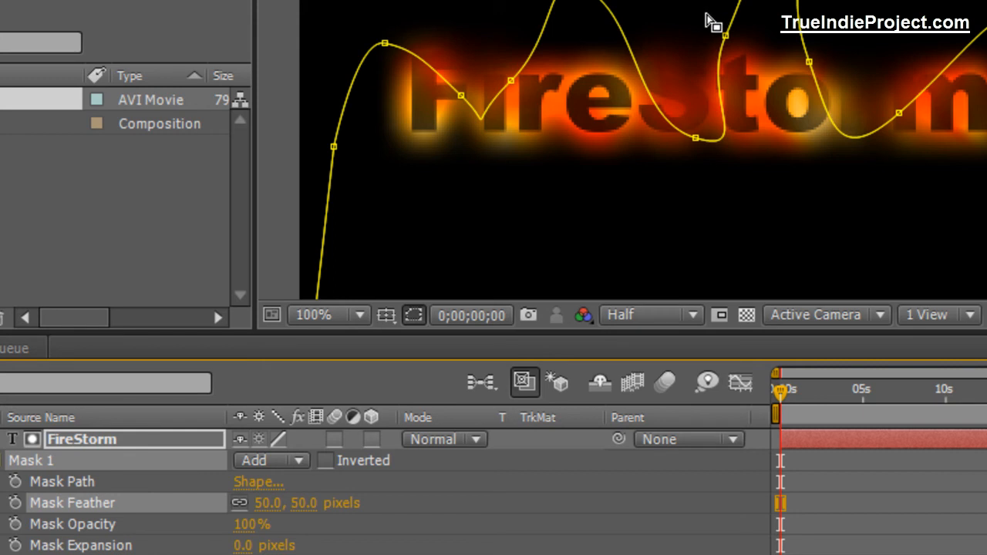
{"action": "mouse_move", "coordinate": [605, 241]}
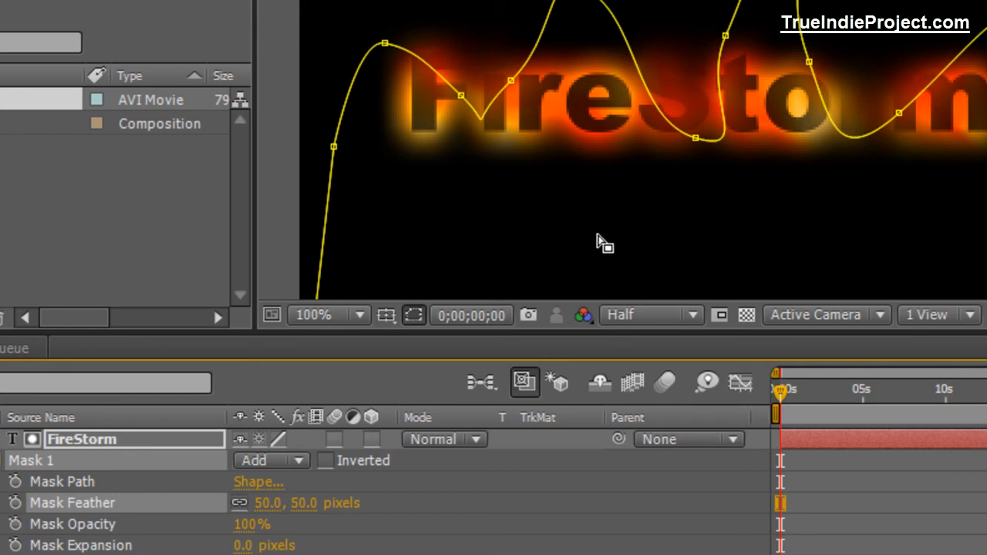
{"action": "mouse_move", "coordinate": [655, 99]}
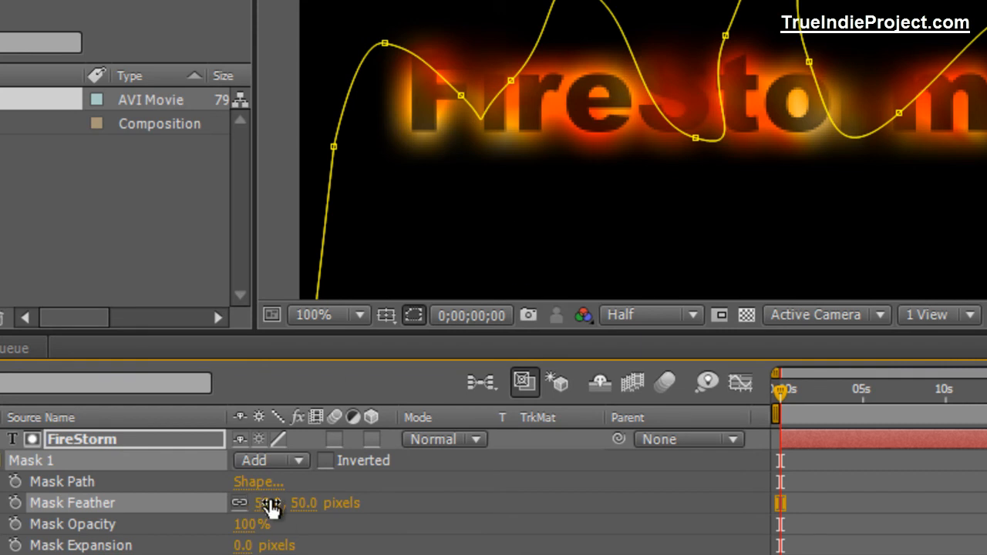
{"action": "mouse_move", "coordinate": [655, 294]}
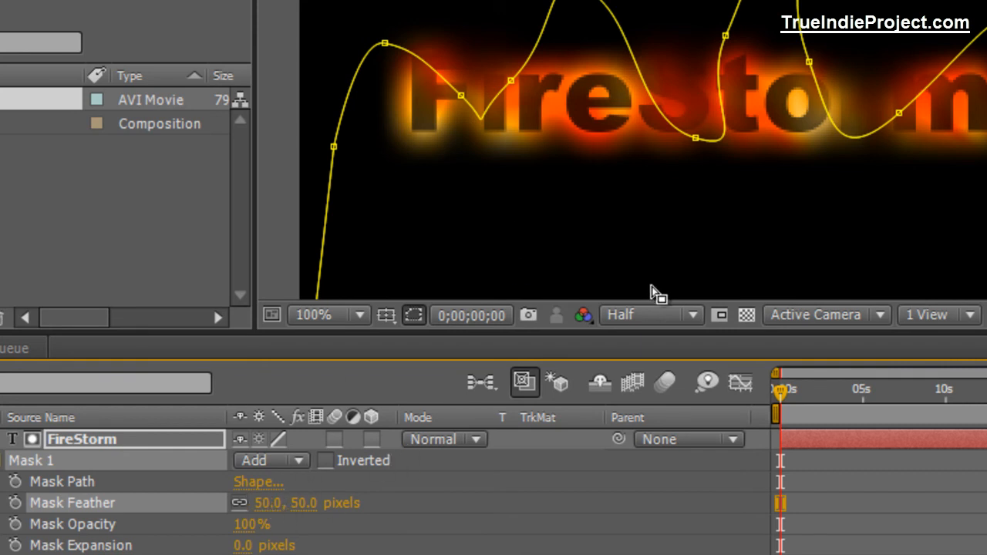
{"action": "mouse_move", "coordinate": [733, 191]}
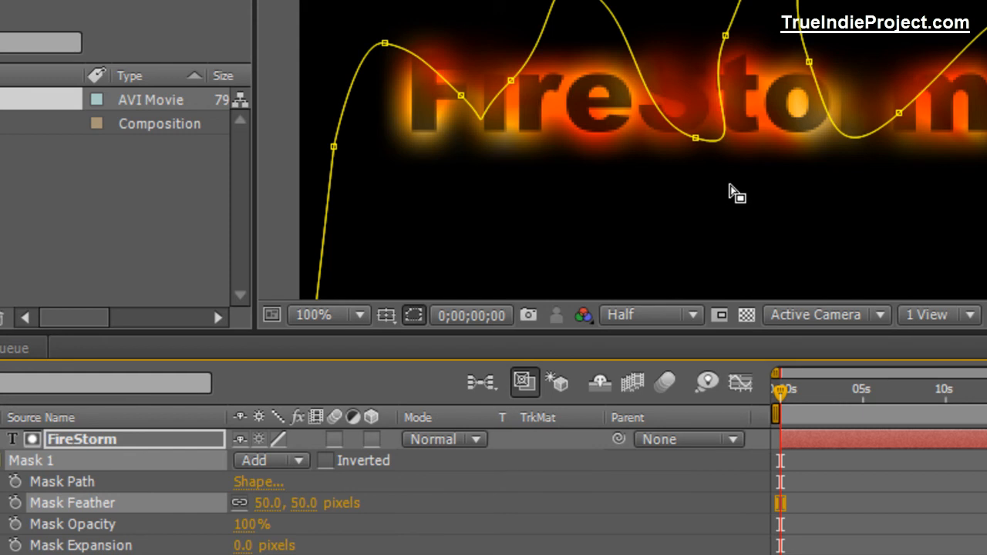
{"action": "mouse_move", "coordinate": [739, 157]}
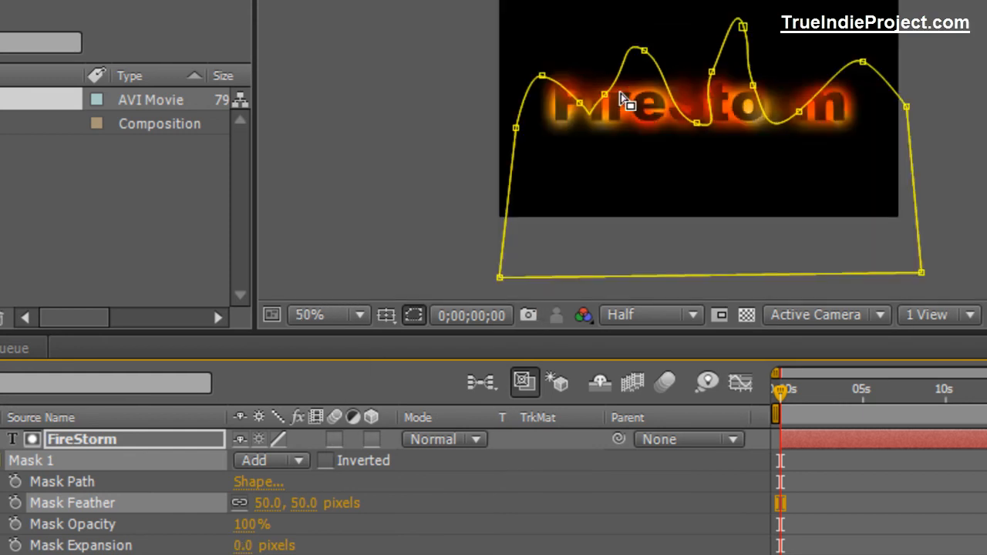
{"action": "mouse_move", "coordinate": [558, 108]}
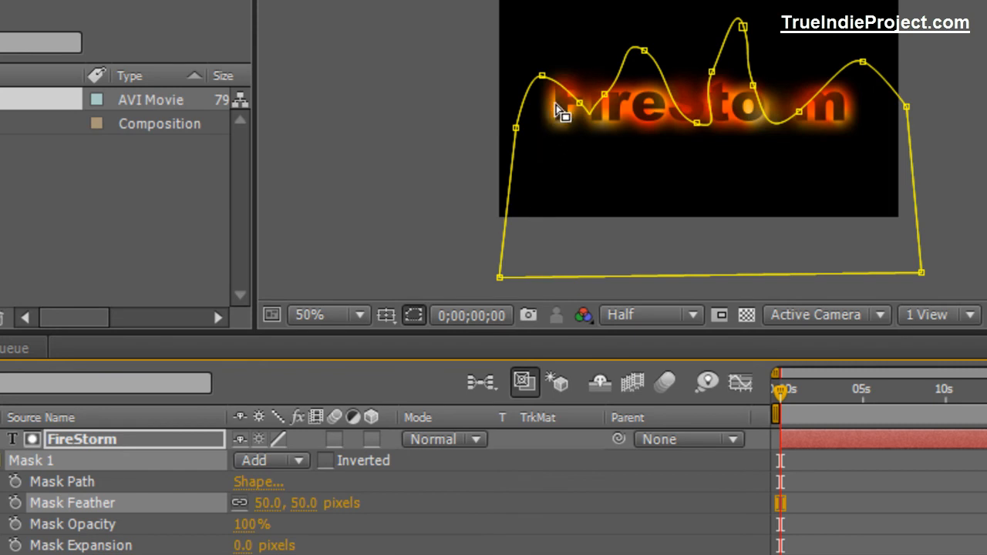
{"action": "mouse_move", "coordinate": [583, 111]}
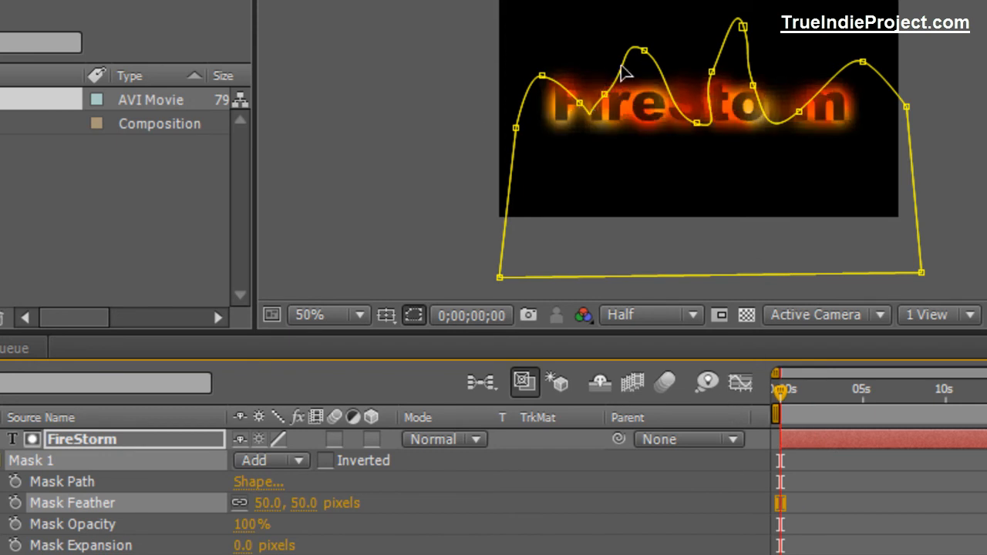
{"action": "mouse_move", "coordinate": [621, 81]}
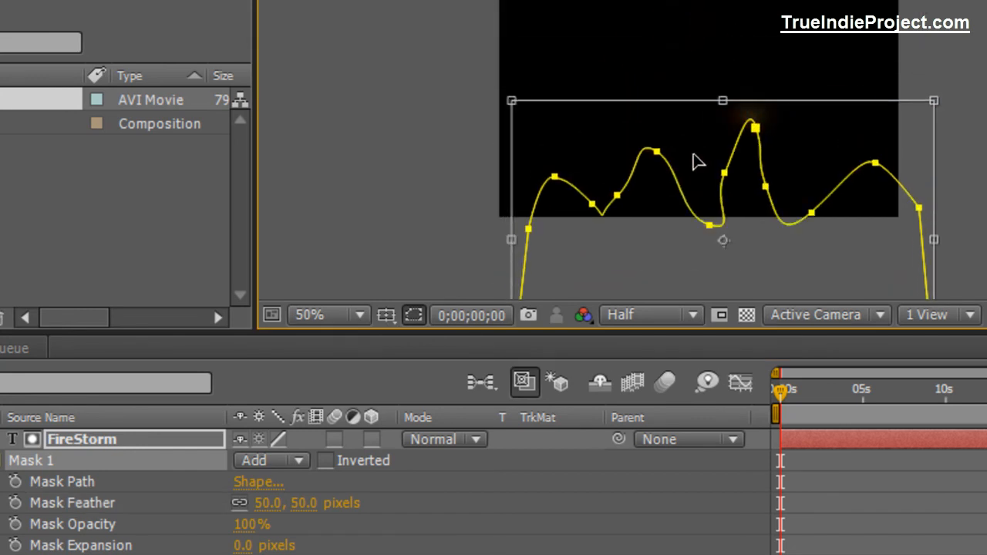
Step: Drag the whole wavy mask down until the FireStorm text disappears
{"action": "left_click_drag", "start_coordinate": [698, 159], "coordinate": [673, 198]}
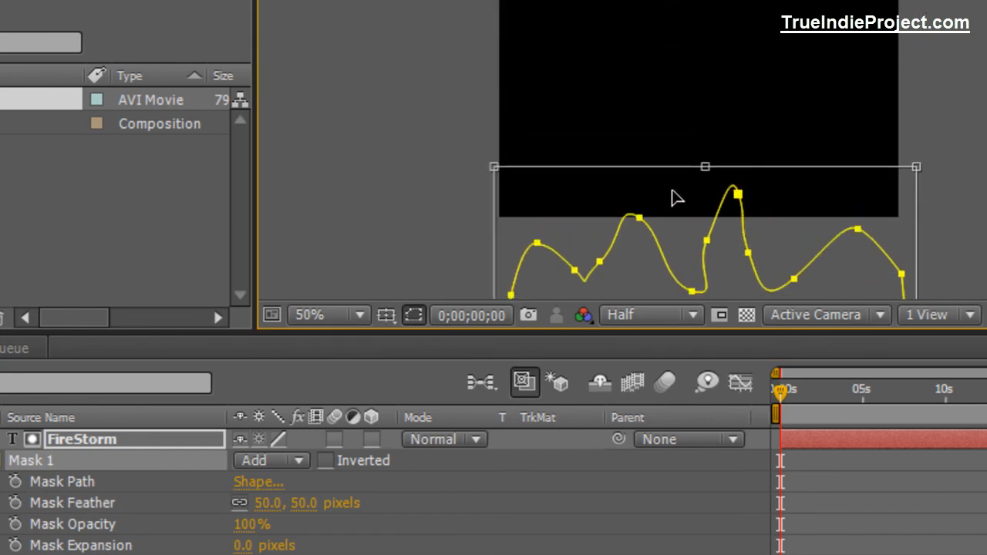
{"action": "left_click_drag", "start_coordinate": [677, 198], "coordinate": [646, 182]}
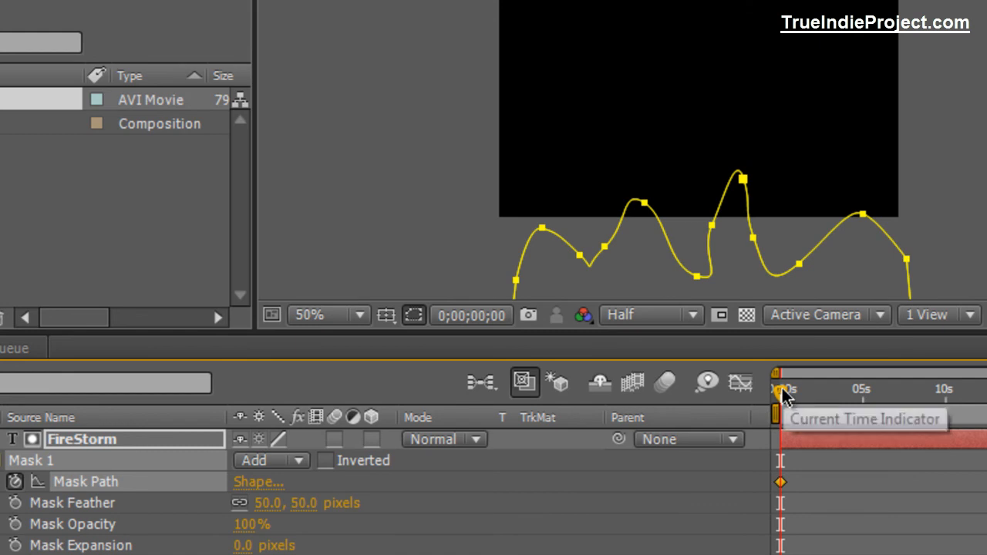
Step: Move the current time indicator to 0;00;04;00, past the first Mask Path keyframe
{"action": "left_click_drag", "start_coordinate": [781, 392], "coordinate": [833, 392]}
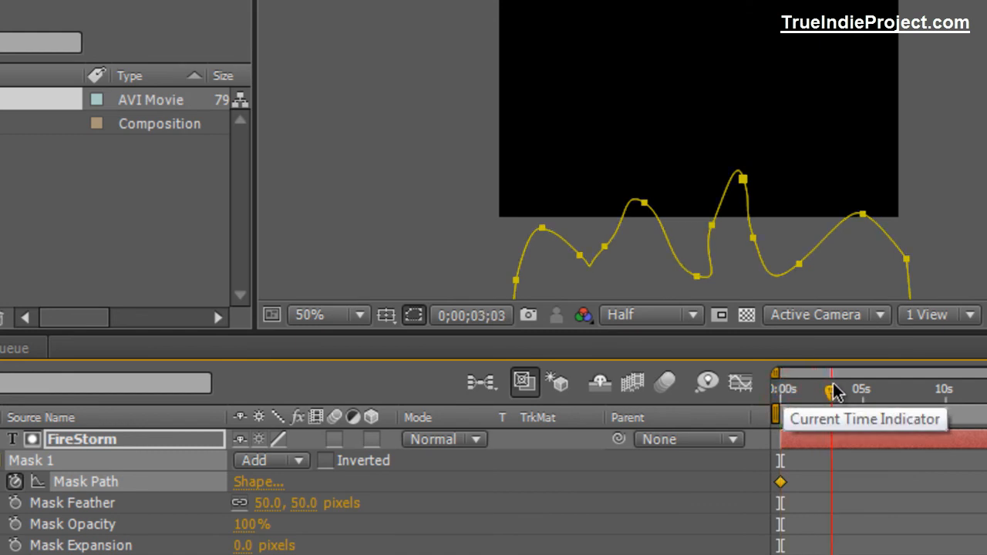
{"action": "mouse_move", "coordinate": [457, 341]}
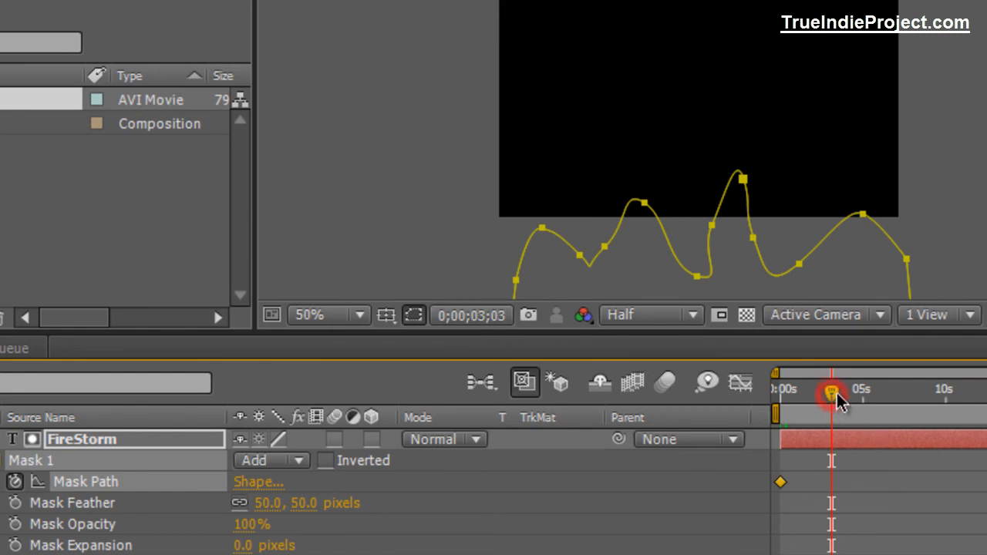
{"action": "left_click_drag", "start_coordinate": [833, 394], "coordinate": [845, 394]}
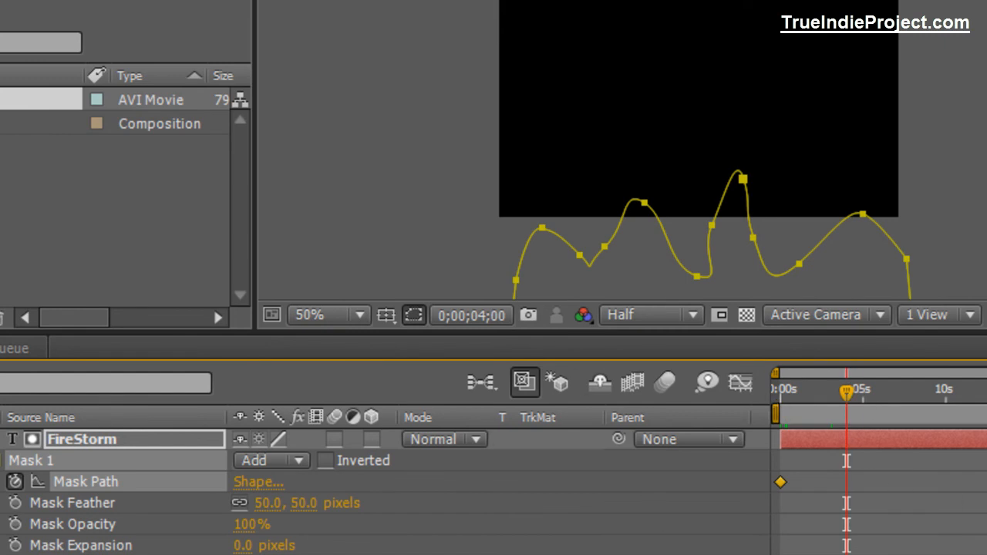
{"action": "mouse_move", "coordinate": [725, 213]}
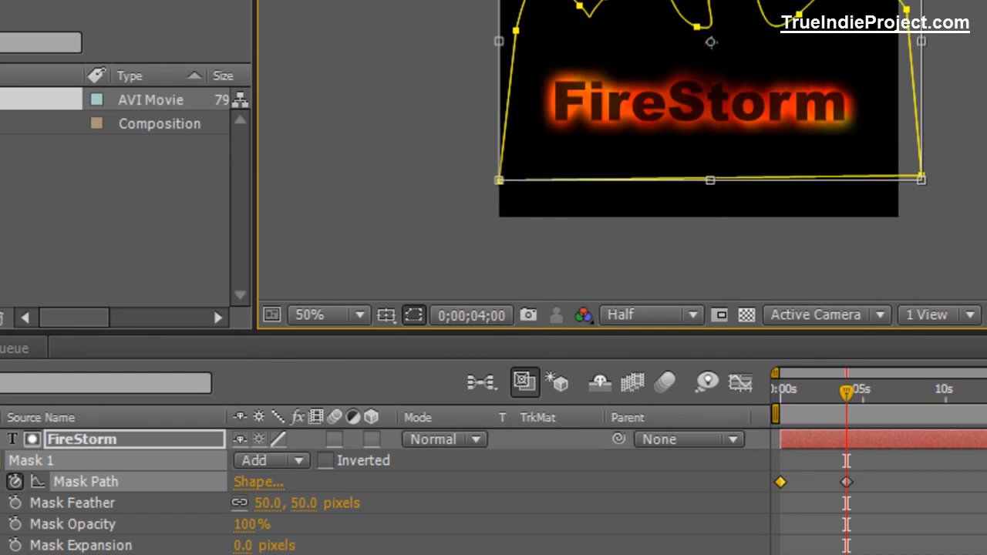
{"action": "mouse_move", "coordinate": [867, 466]}
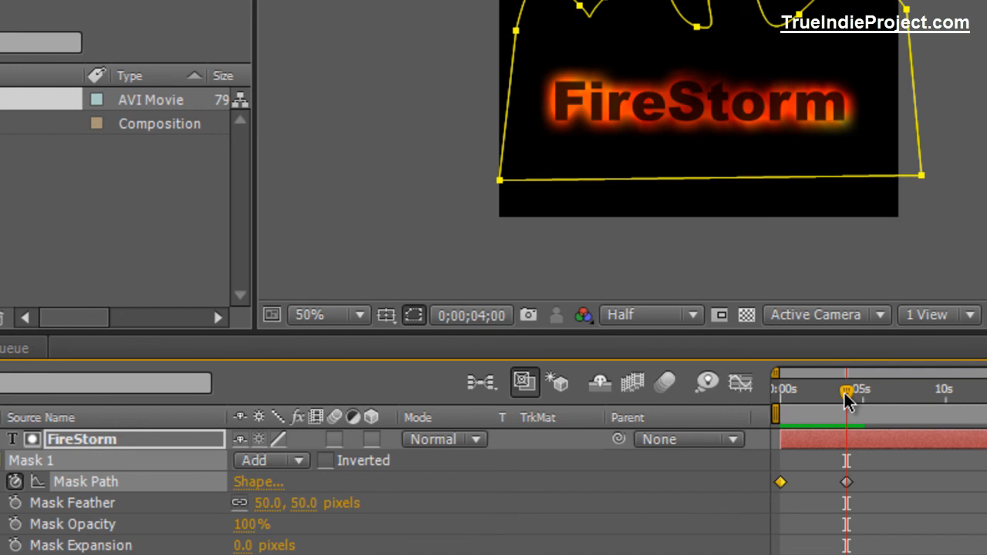
{"action": "left_click_drag", "start_coordinate": [845, 392], "coordinate": [933, 392]}
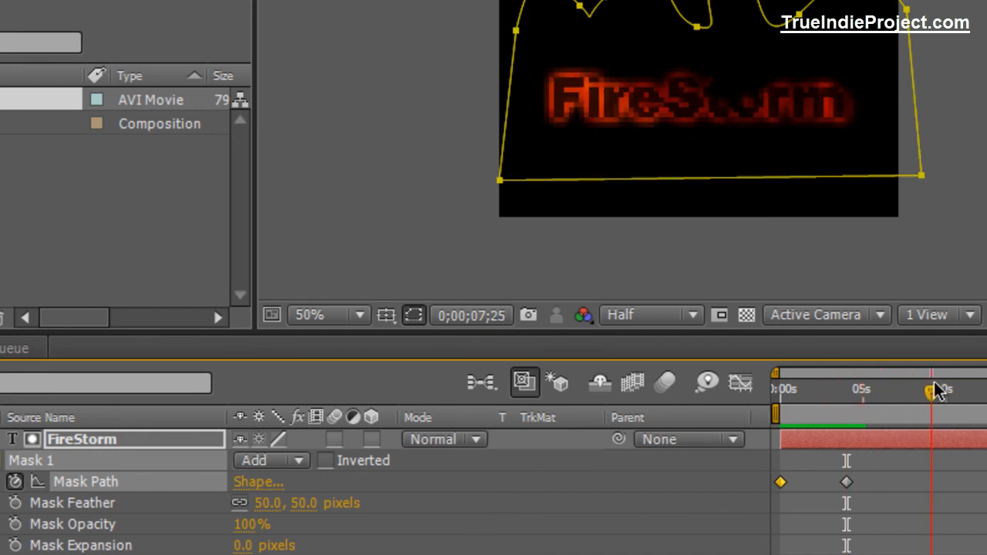
{"action": "left_click_drag", "start_coordinate": [929, 389], "coordinate": [938, 402]}
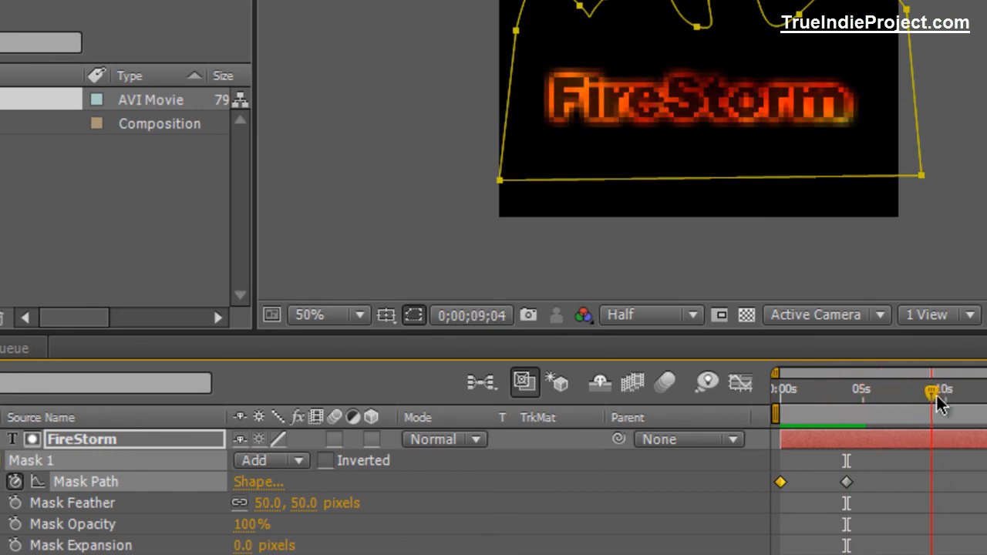
{"action": "left_click_drag", "start_coordinate": [934, 394], "coordinate": [949, 394]}
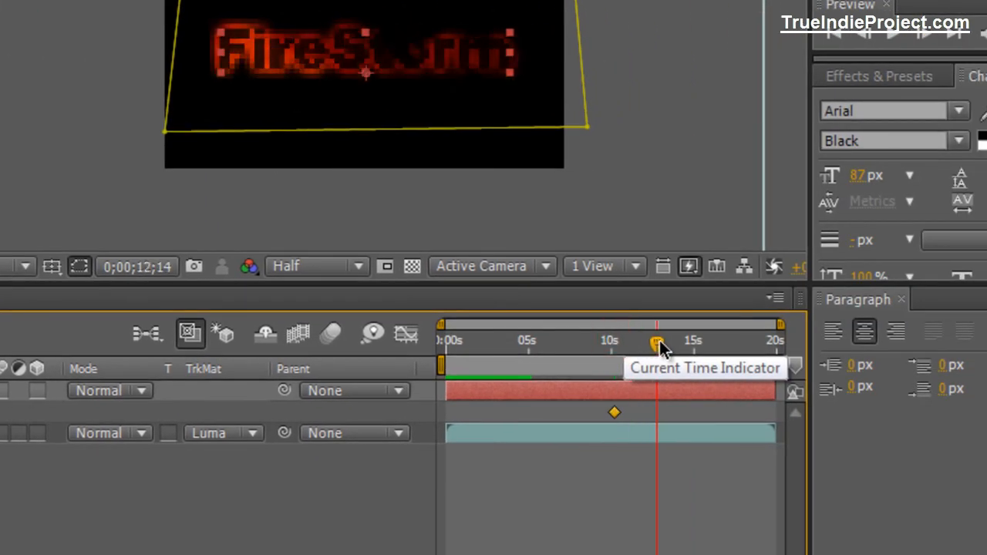
Step: Move the time indicator toward 13 seconds for the fade-out's final keyframe
{"action": "left_click_drag", "start_coordinate": [657, 342], "coordinate": [664, 343]}
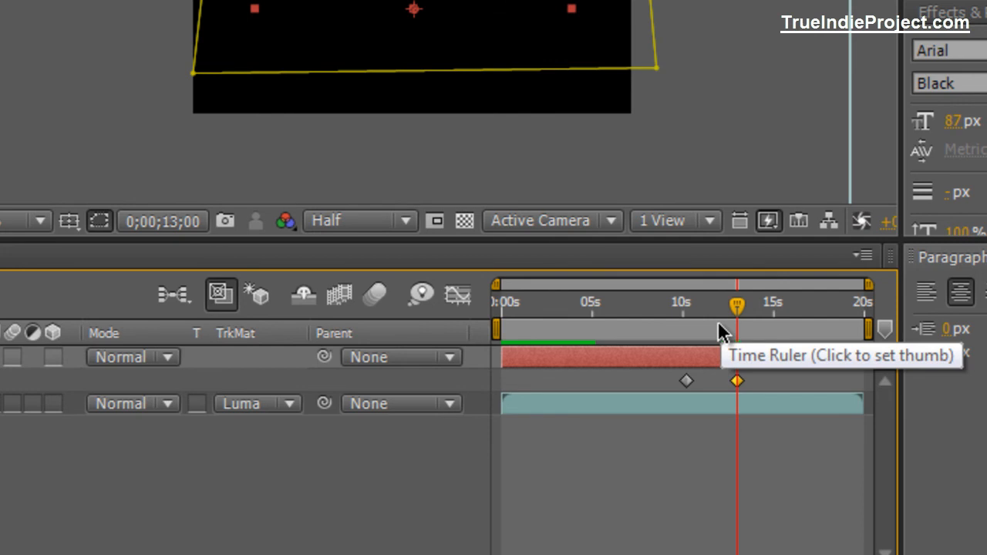
{"action": "mouse_move", "coordinate": [513, 342]}
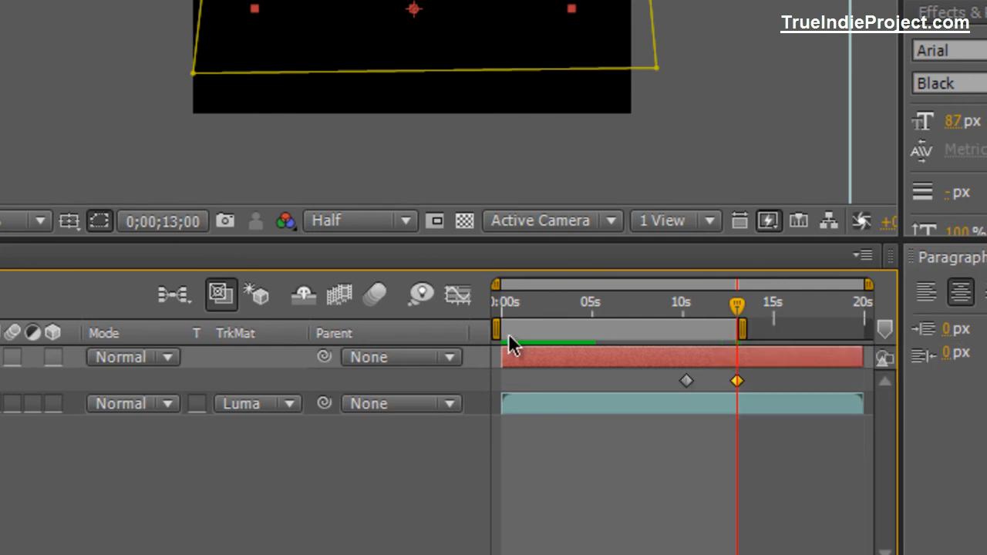
{"action": "mouse_move", "coordinate": [661, 330]}
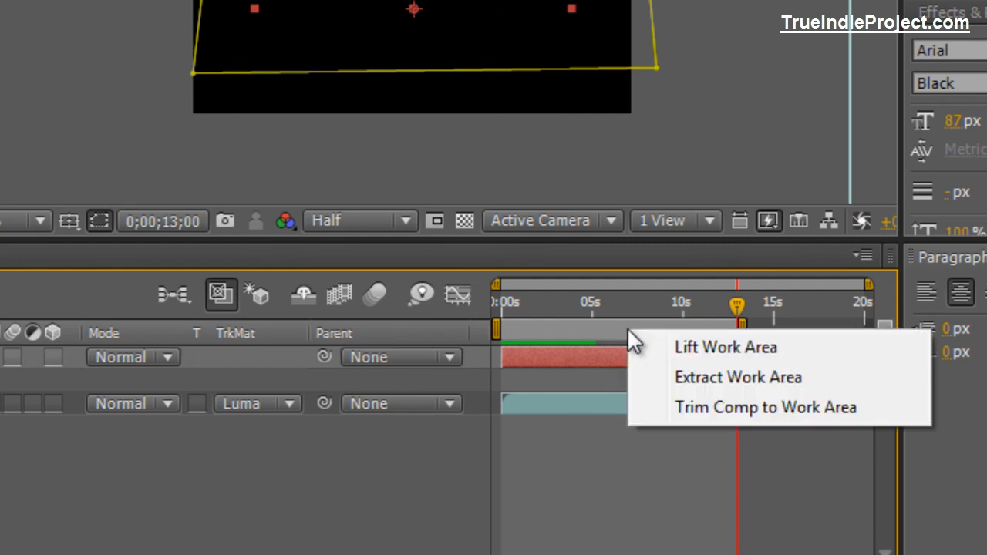
{"action": "mouse_move", "coordinate": [602, 342]}
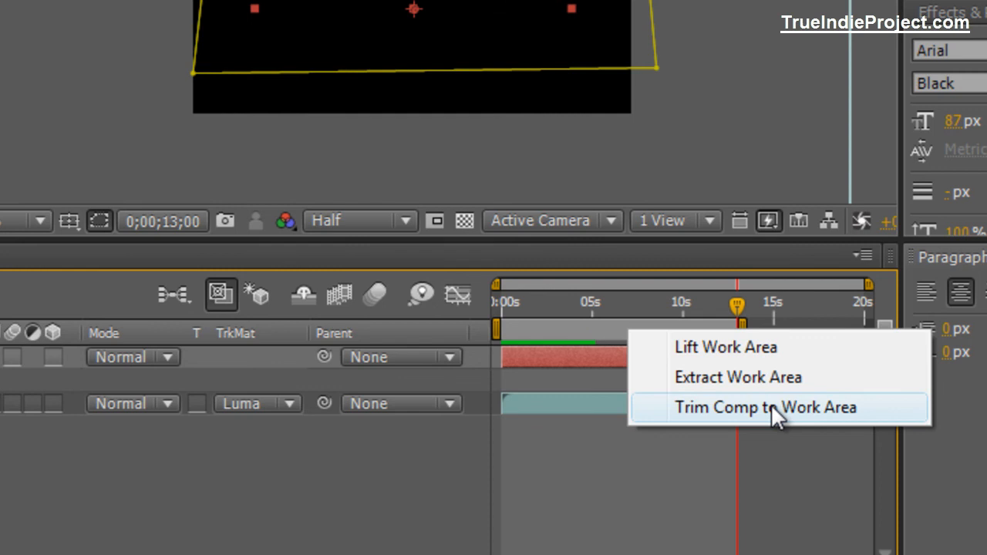
Step: Trim the firestorm composition to its 13-second work area
{"action": "left_click", "coordinate": [750, 408]}
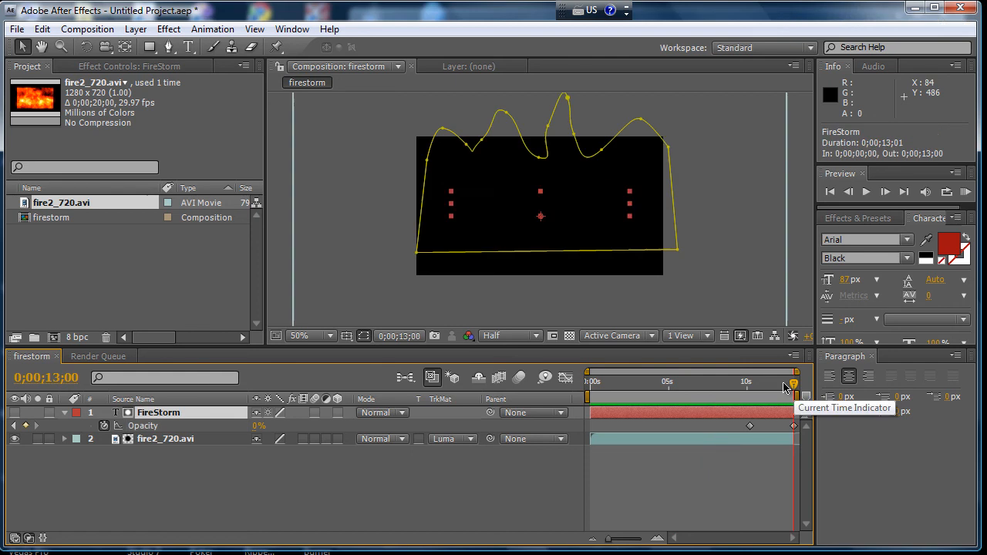
{"action": "left_click_drag", "start_coordinate": [794, 383], "coordinate": [753, 382]}
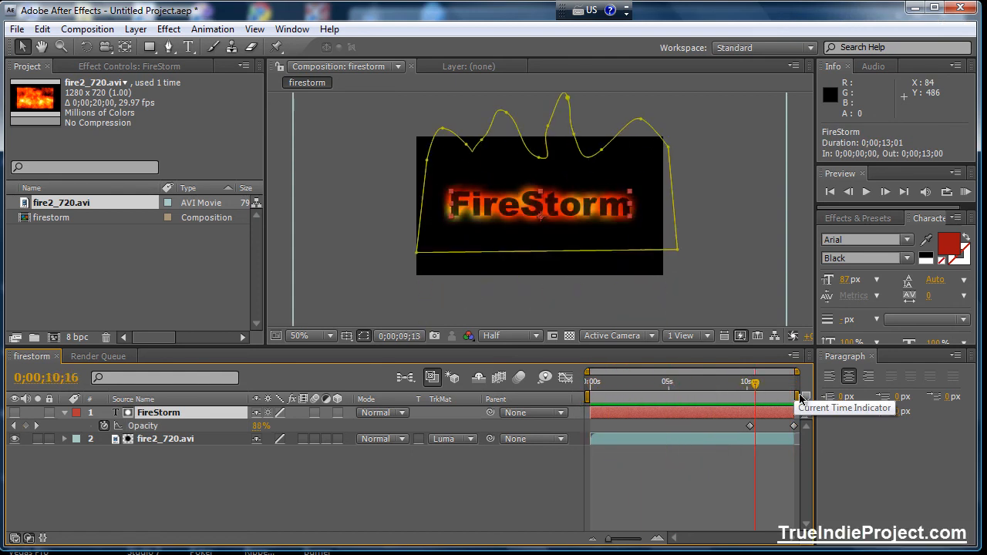
{"action": "left_click_drag", "start_coordinate": [754, 383], "coordinate": [609, 382]}
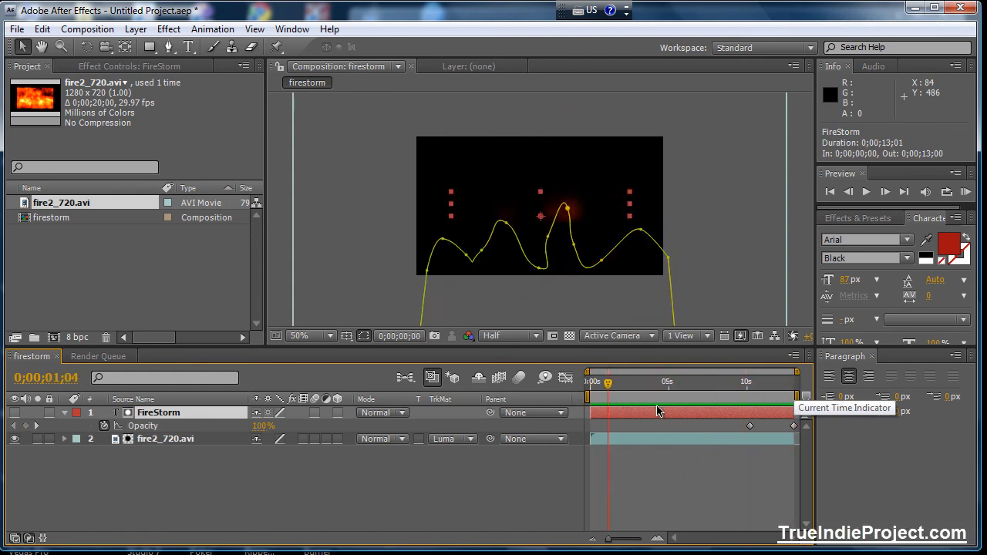
{"action": "left_click_drag", "start_coordinate": [608, 382], "coordinate": [793, 382]}
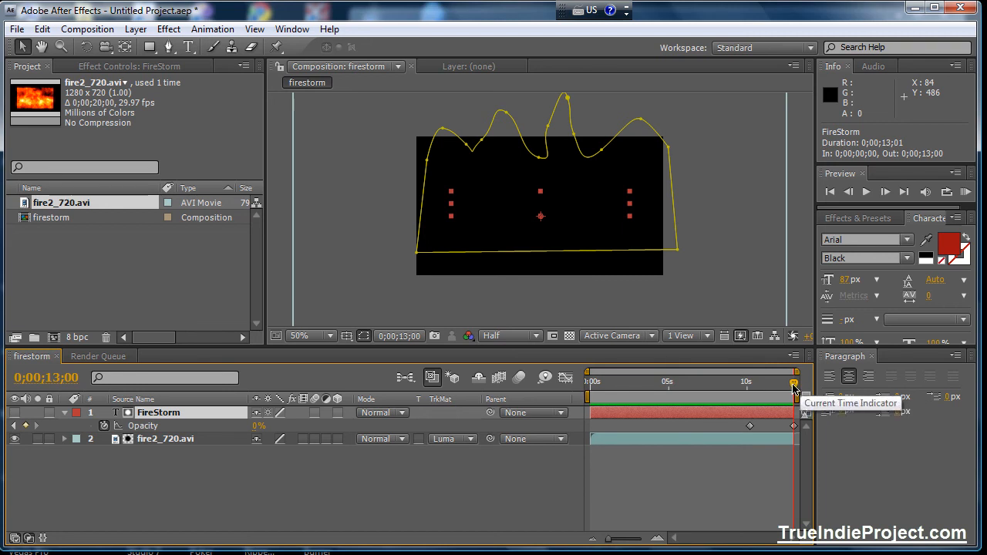
{"action": "left_click_drag", "start_coordinate": [794, 383], "coordinate": [589, 383]}
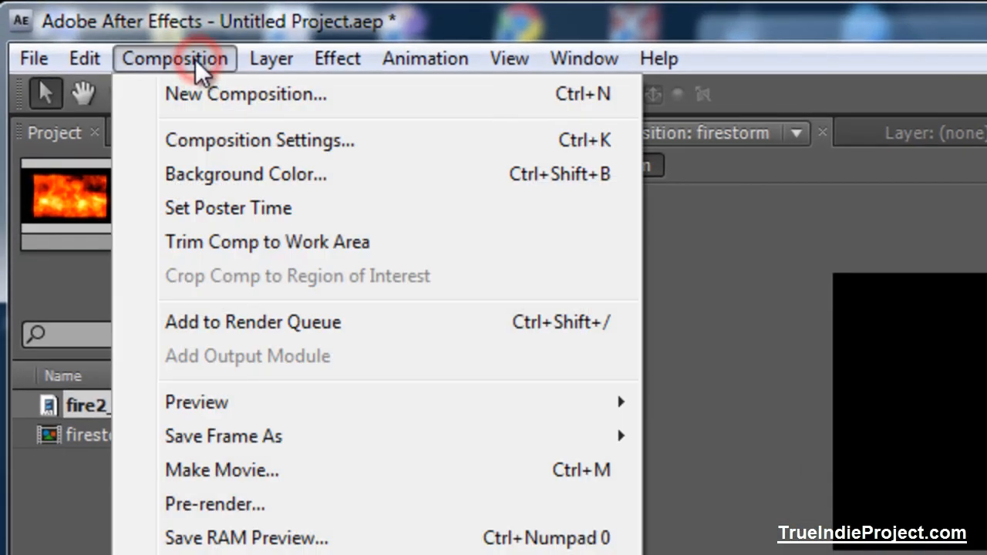
Step: Add the firestorm comp to the Render Queue, confirm it saves to firestorm.avi, and review the Lossless module
{"action": "left_click", "coordinate": [253, 323]}
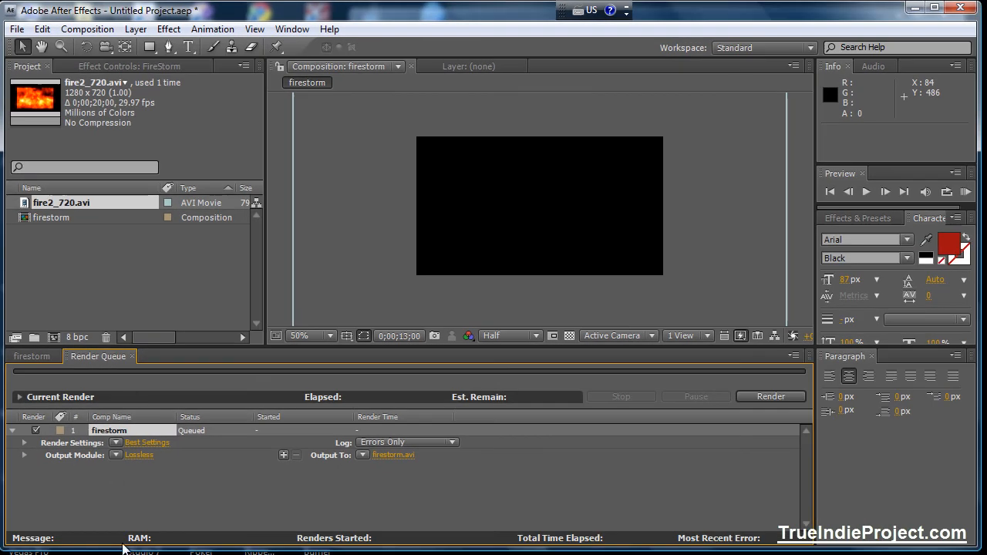
{"action": "mouse_move", "coordinate": [315, 469]}
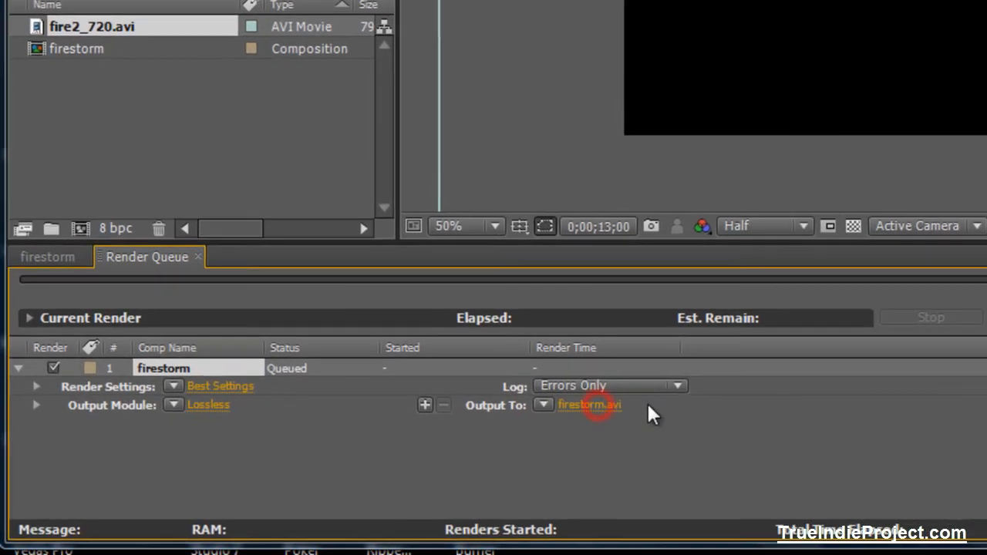
{"action": "left_click", "coordinate": [590, 404]}
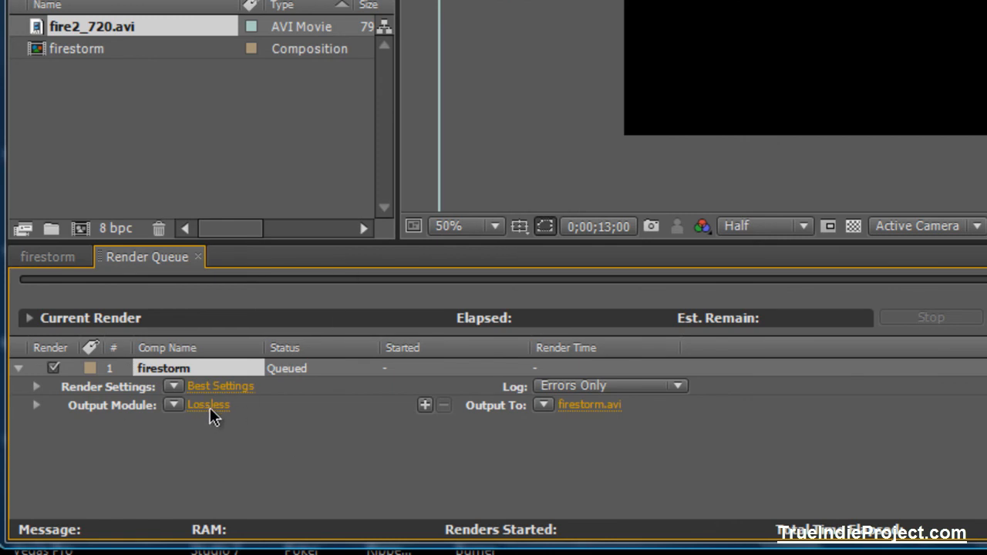
{"action": "left_click", "coordinate": [208, 404]}
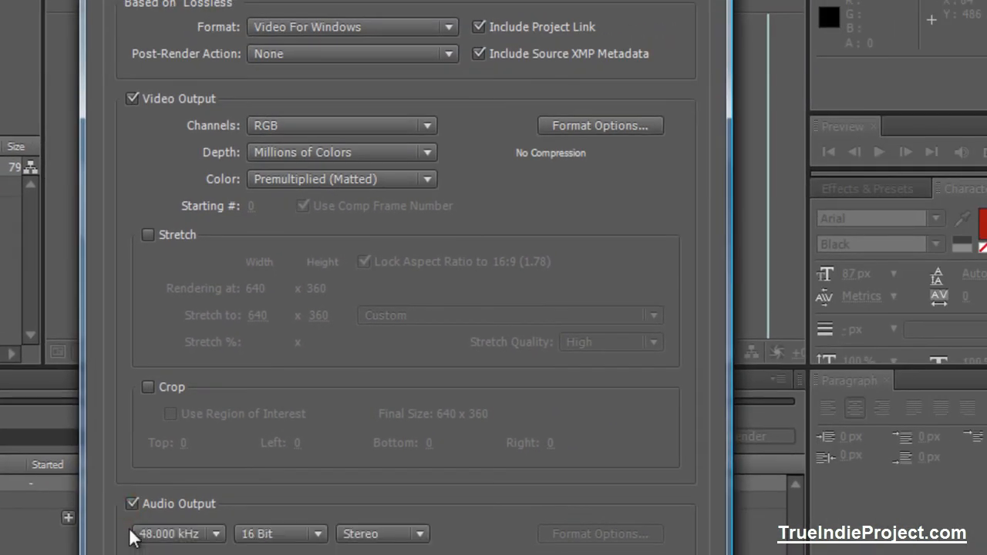
Step: List the output formats (Video For Windows, H.264, QuickTime Movie) in the Format dropdown
{"action": "left_click", "coordinate": [133, 503]}
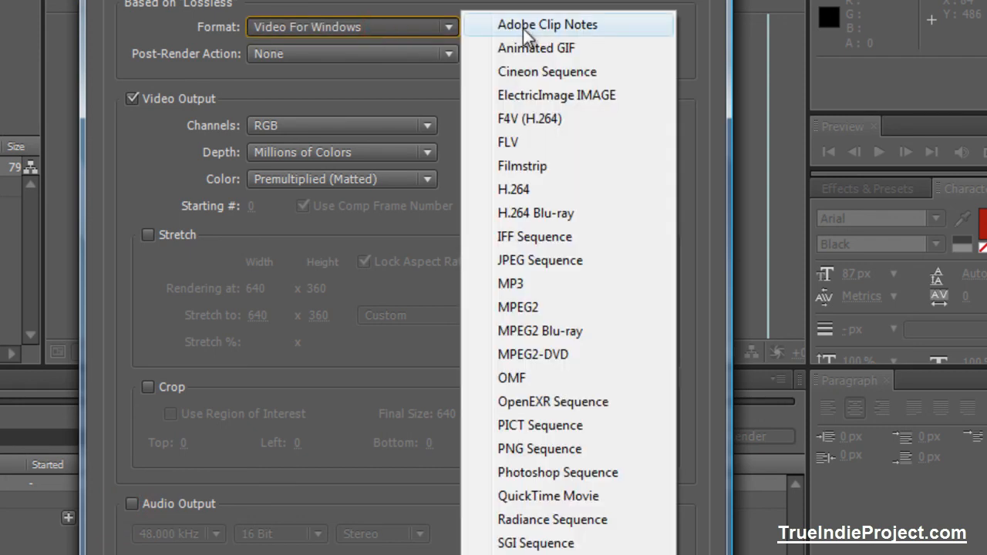
{"action": "mouse_move", "coordinate": [407, 31]}
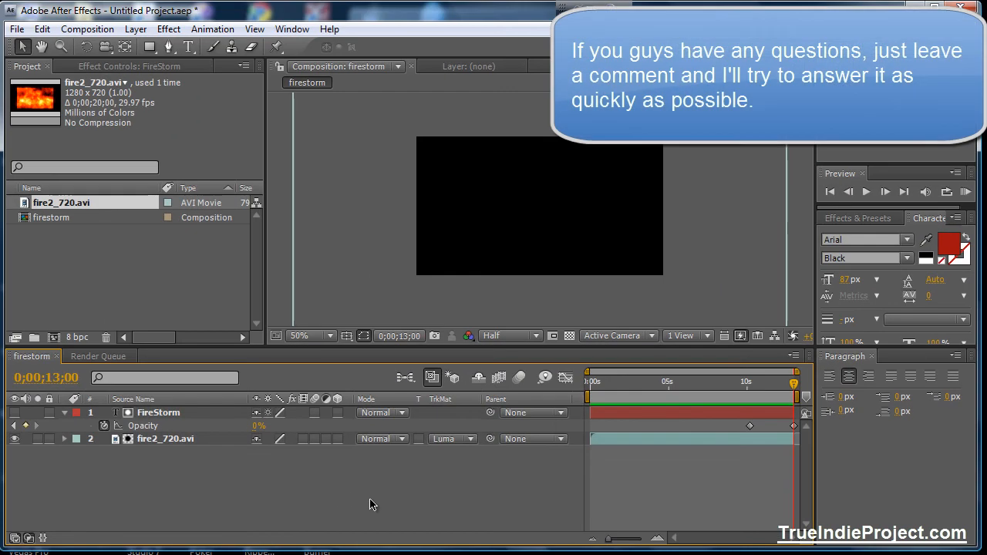
{"action": "mouse_move", "coordinate": [364, 503]}
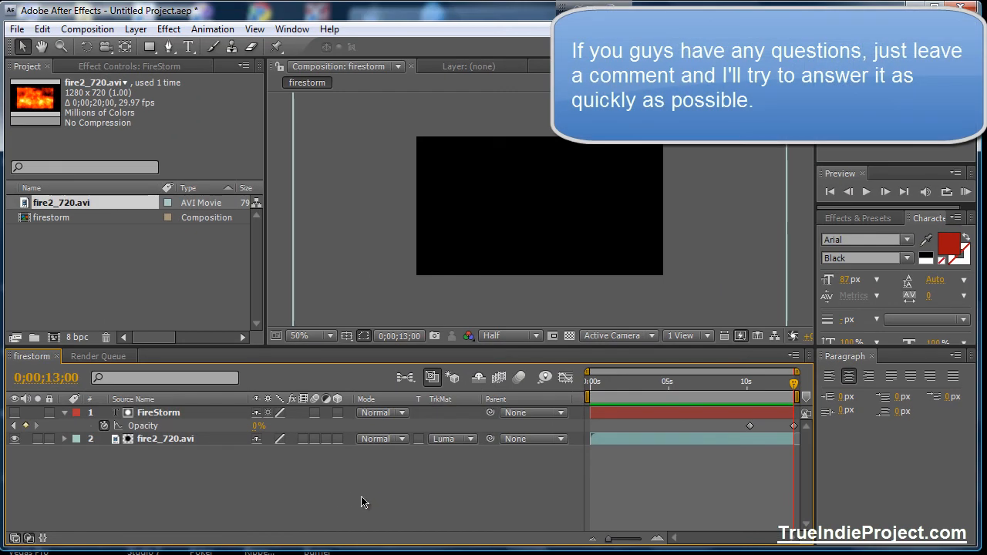
{"action": "mouse_move", "coordinate": [547, 194]}
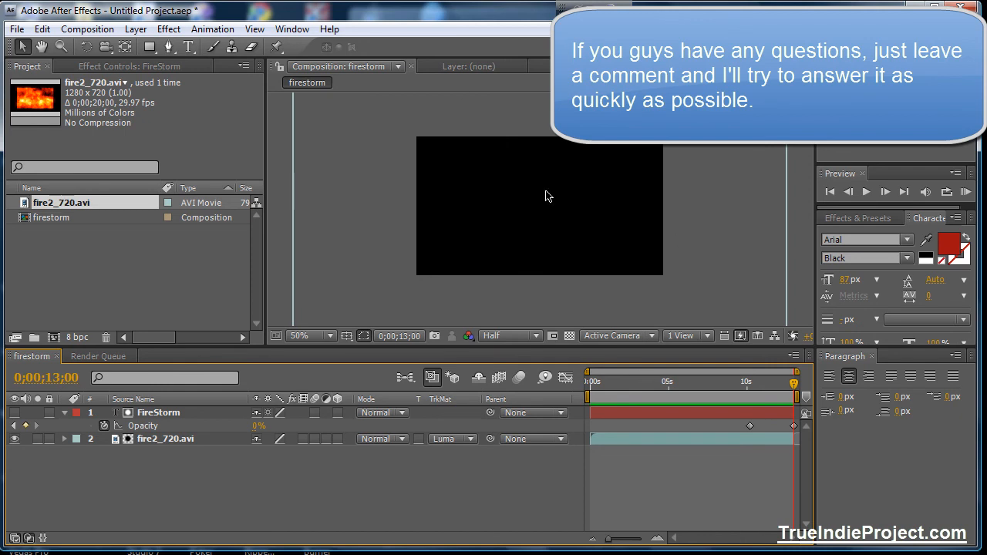
{"action": "mouse_move", "coordinate": [429, 371]}
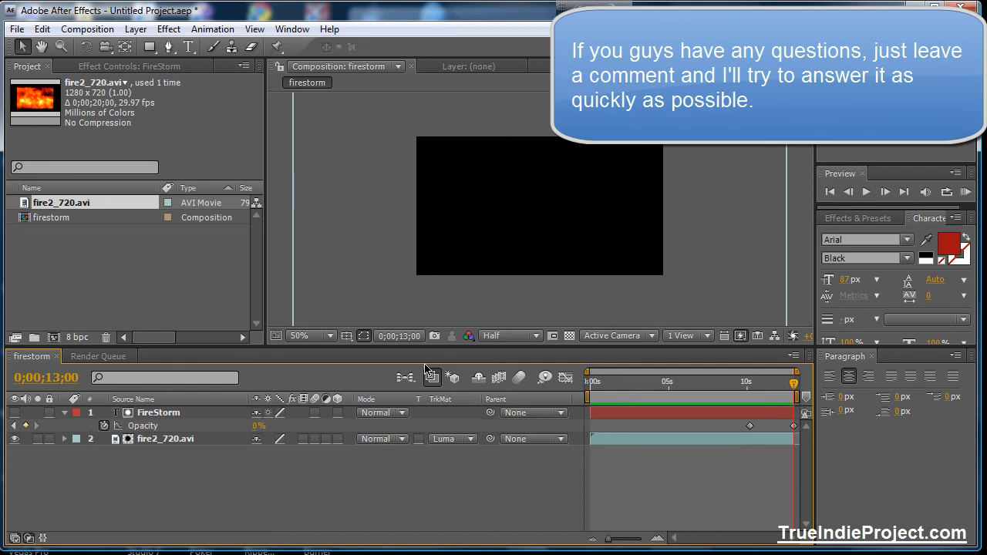